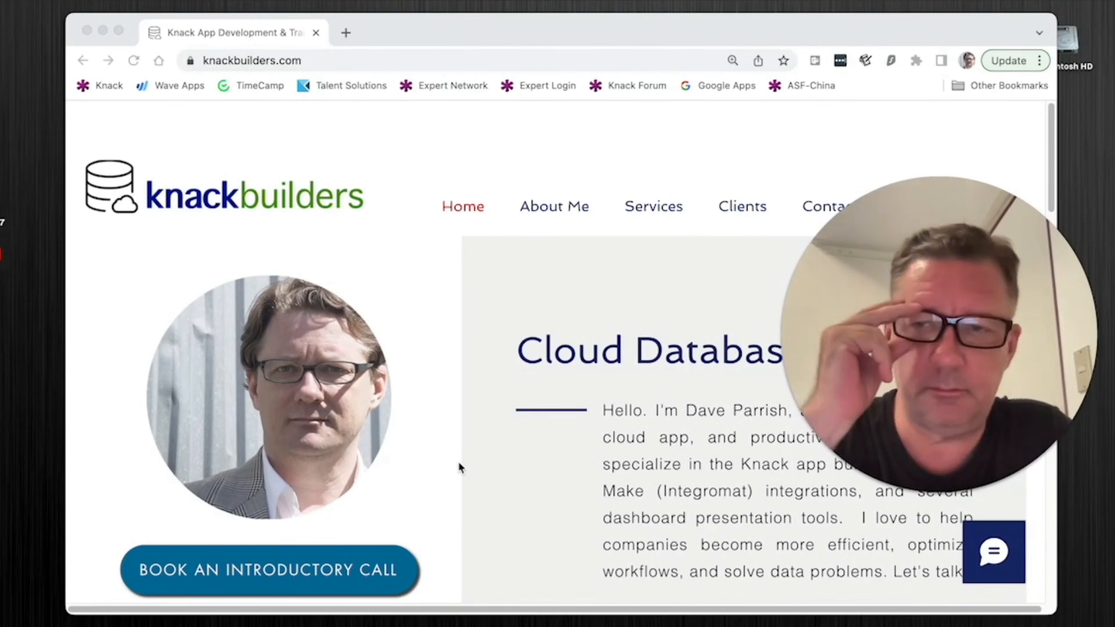
mouse_move(109, 19)
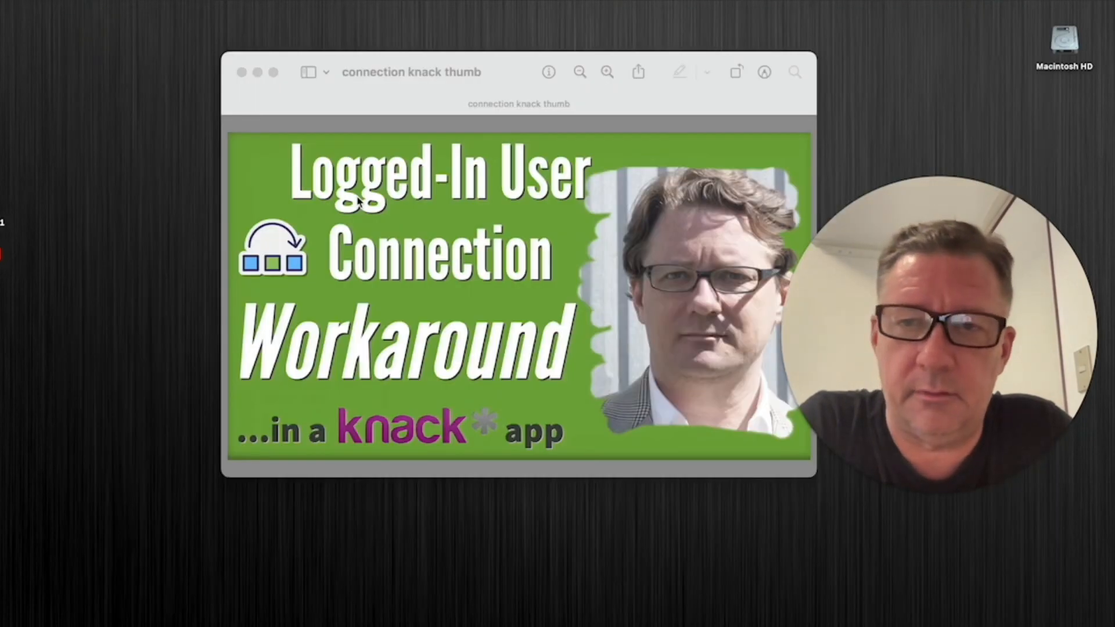
mouse_move(515, 210)
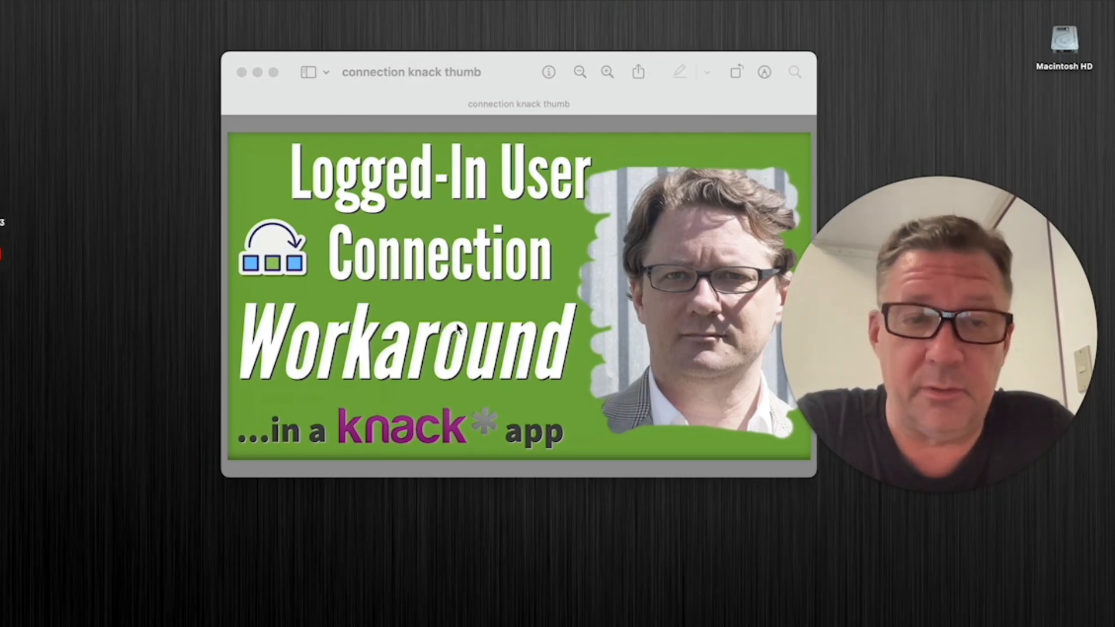
mouse_move(60, 293)
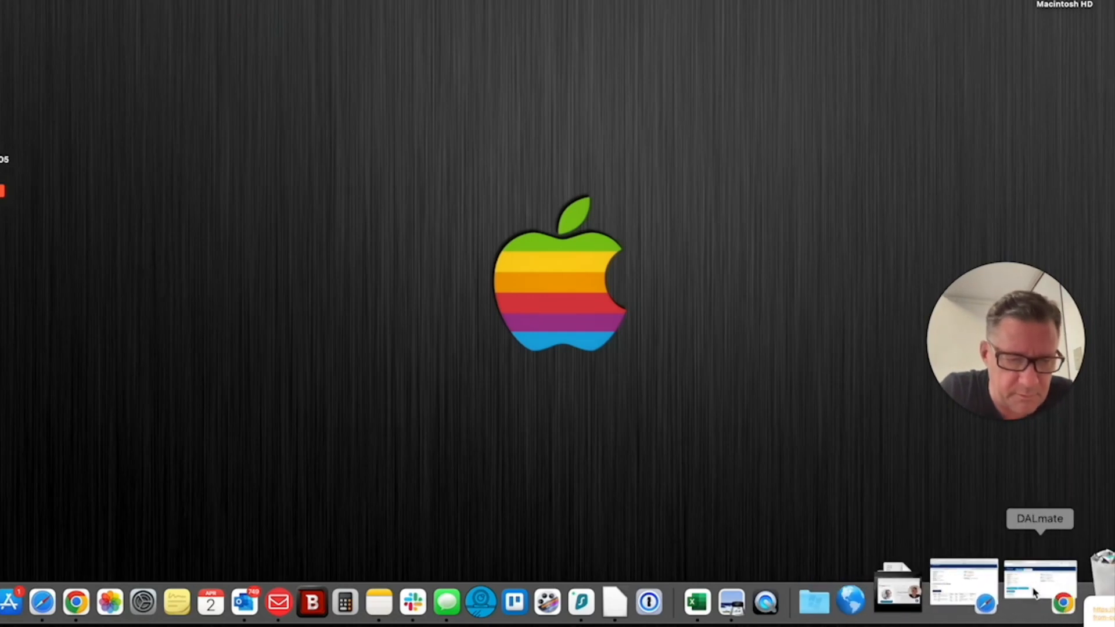
Step: In the live app, open XYZ Study from Sponsor Home and scroll to its Inventories table
click(1035, 591)
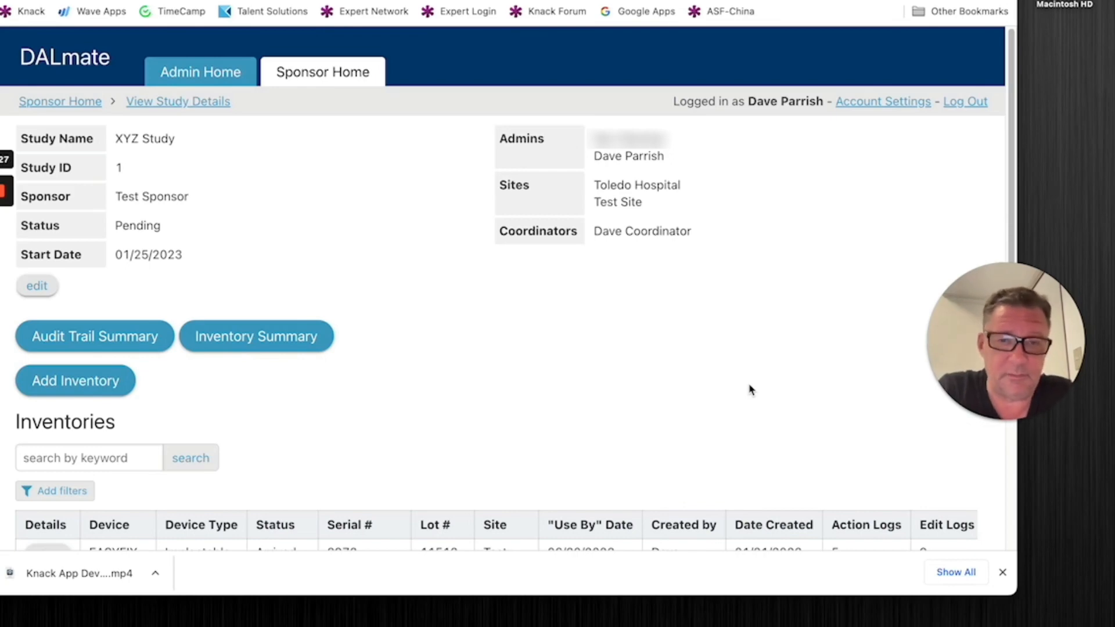
mouse_move(760, 385)
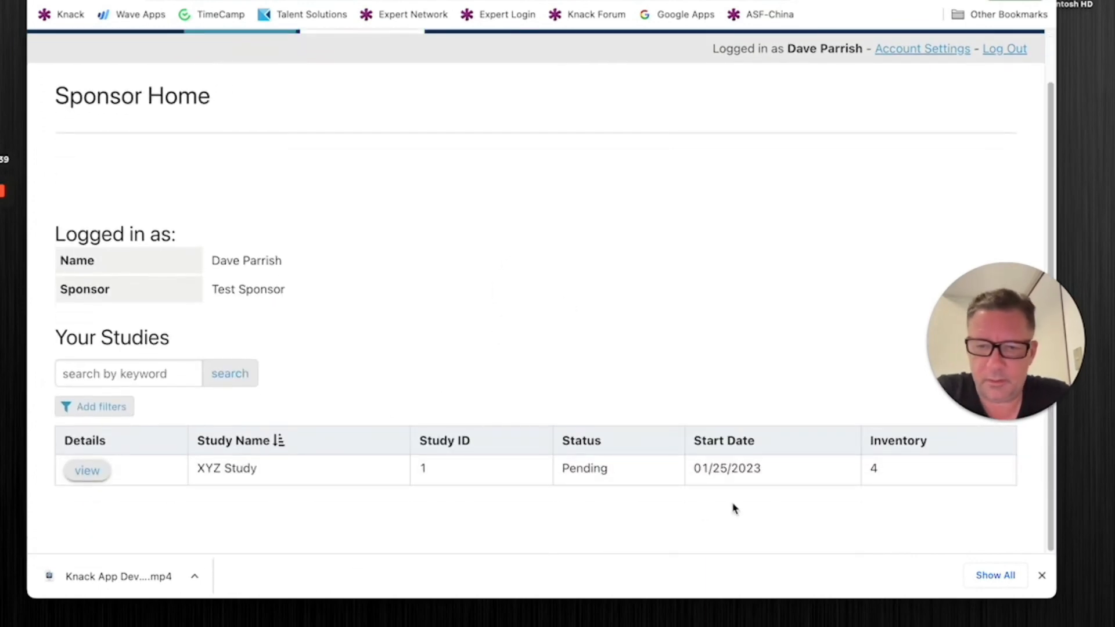
click(87, 470)
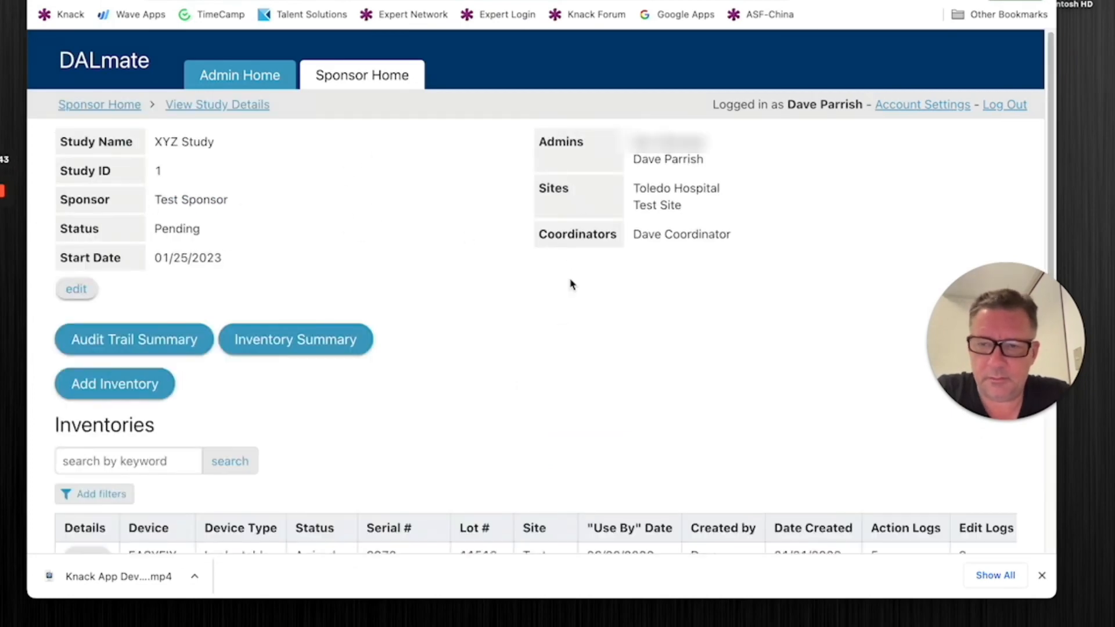
scroll(down, 3)
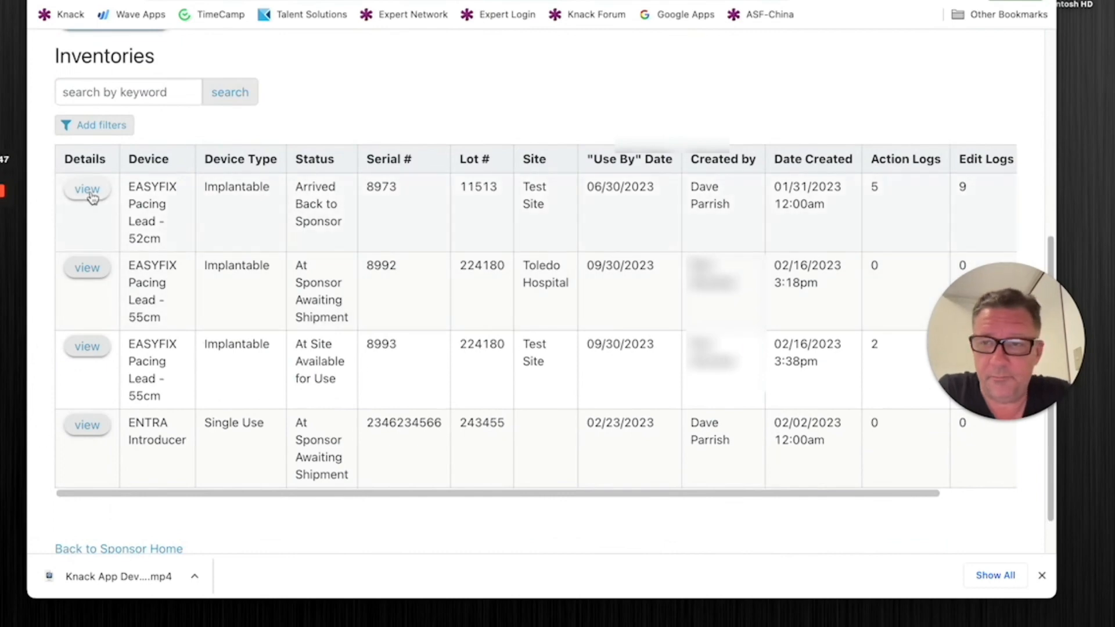
mouse_move(548, 205)
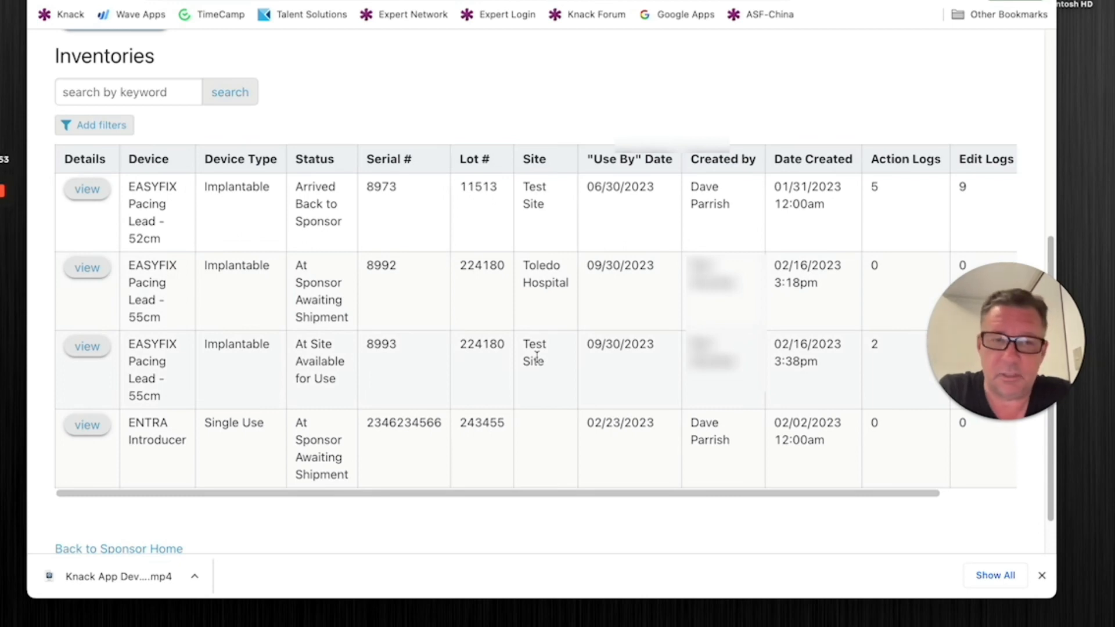
mouse_move(557, 335)
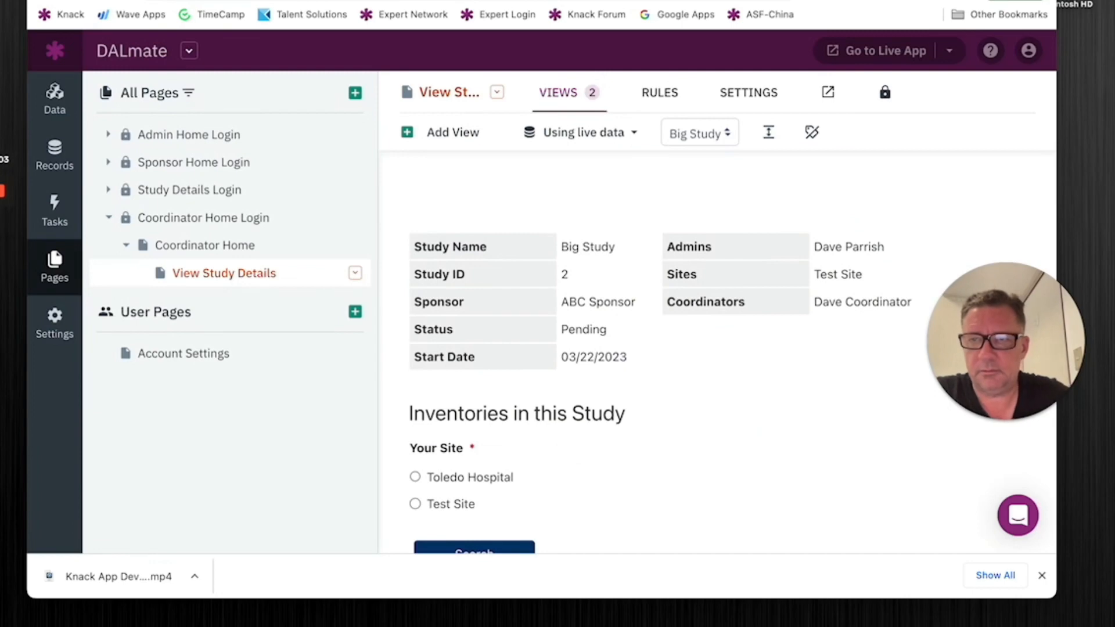
mouse_move(72, 86)
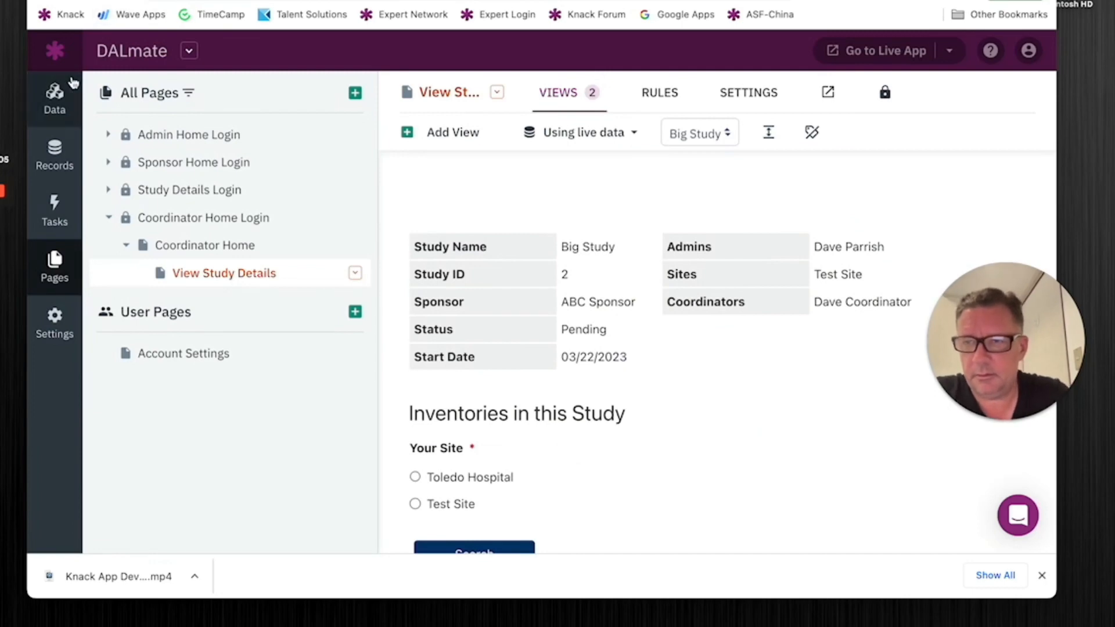
Step: Navigate the builder's Pages to Coordinator Home's View Study Details page
click(54, 93)
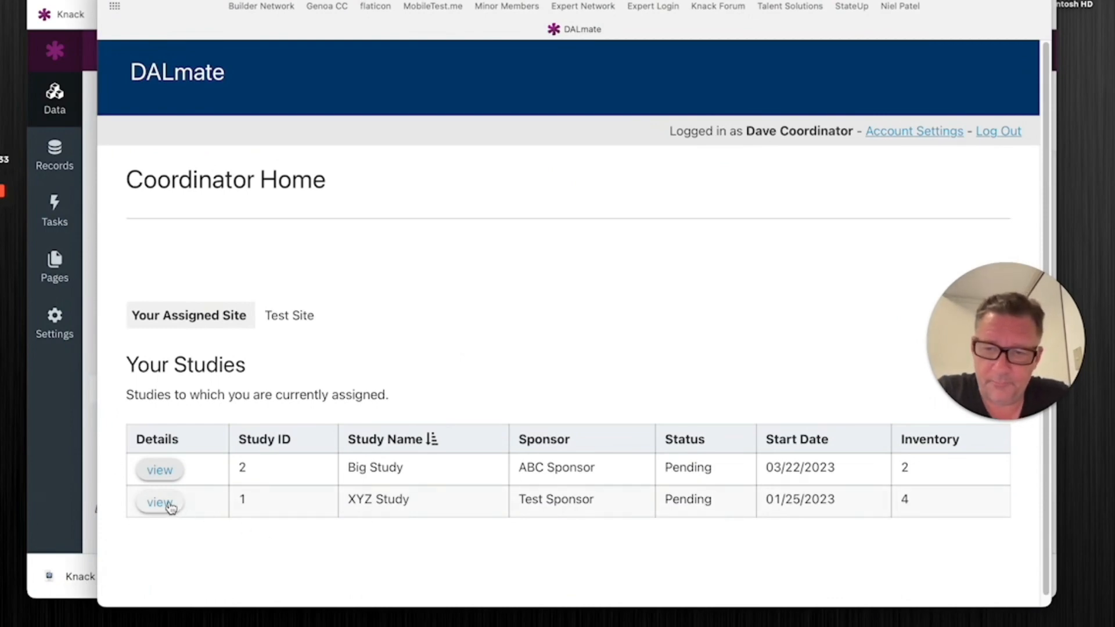
Step: As Dave Coordinator, open XYZ Study, search Test Site inventories, then scroll the full inventory list
click(159, 503)
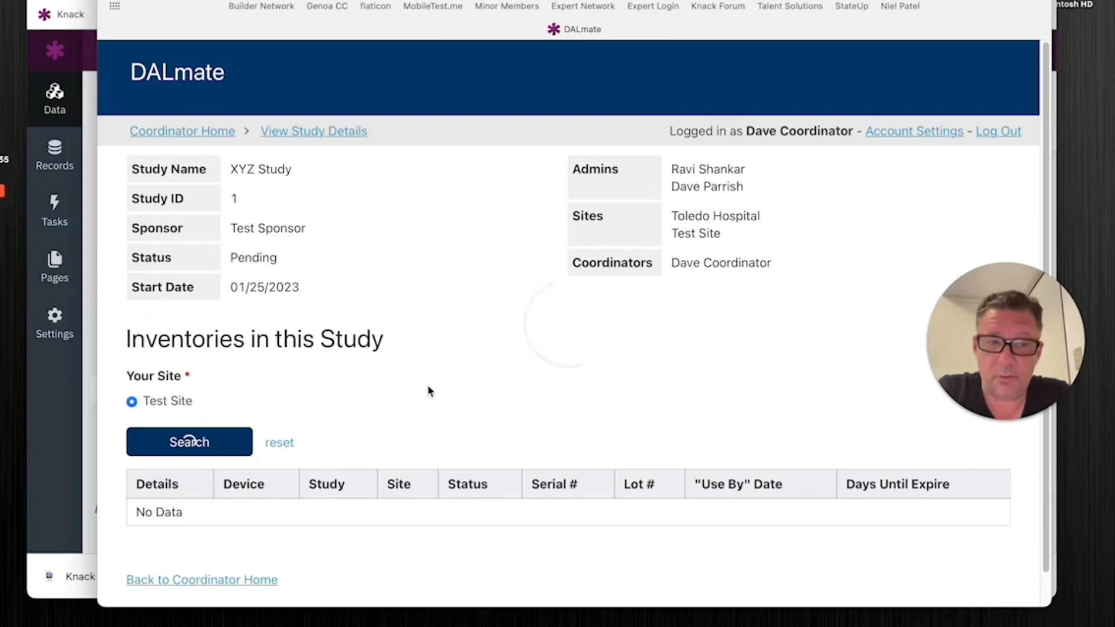
click(189, 442)
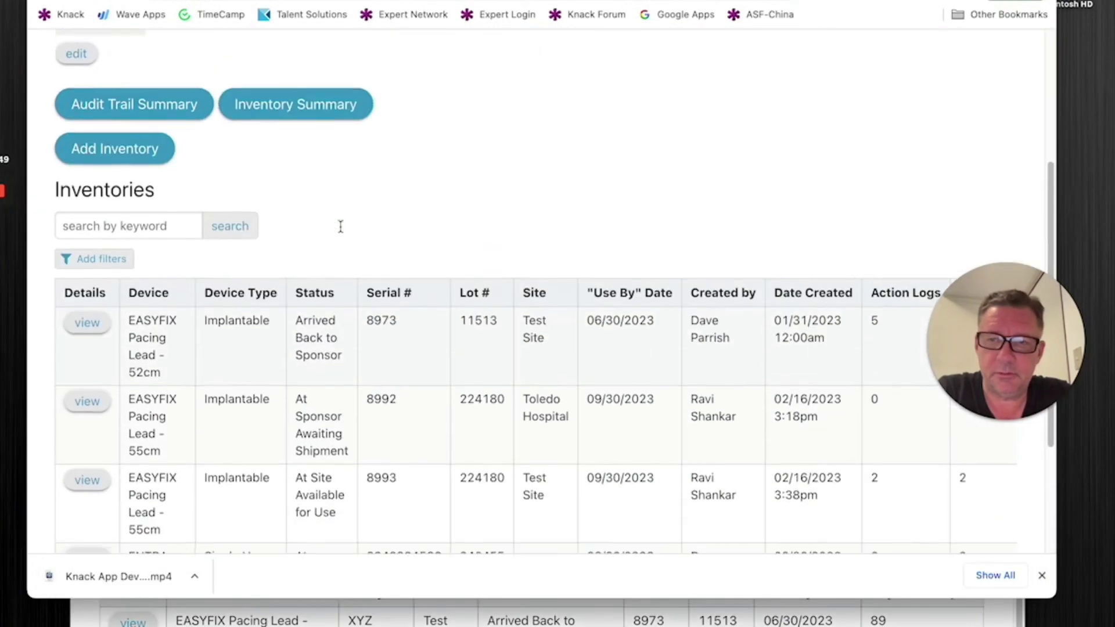
scroll(up, 3)
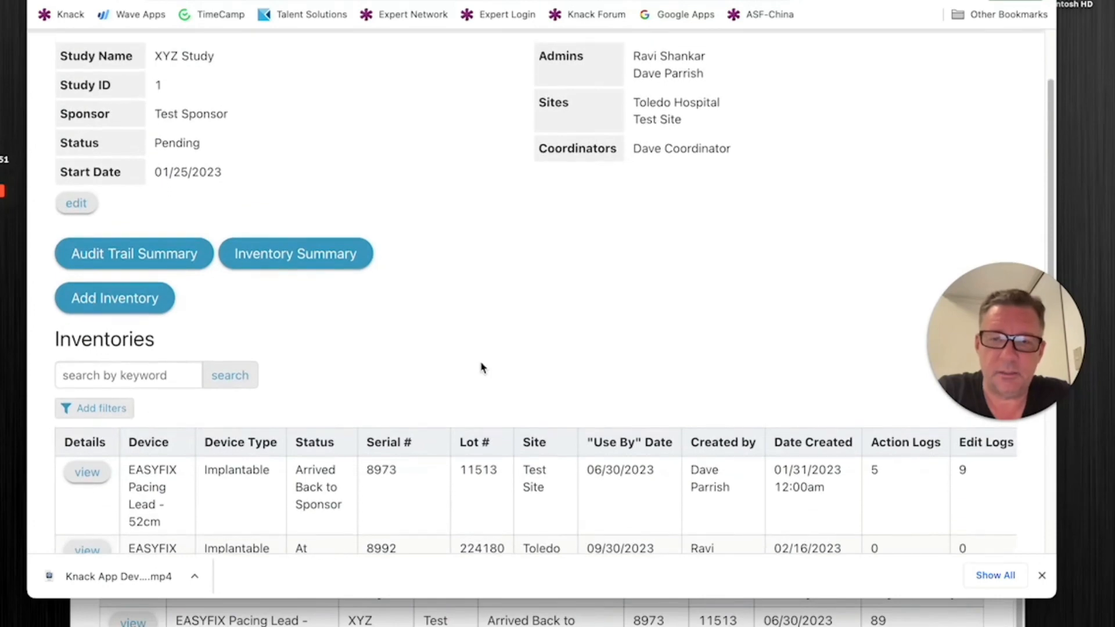
scroll(down, 3)
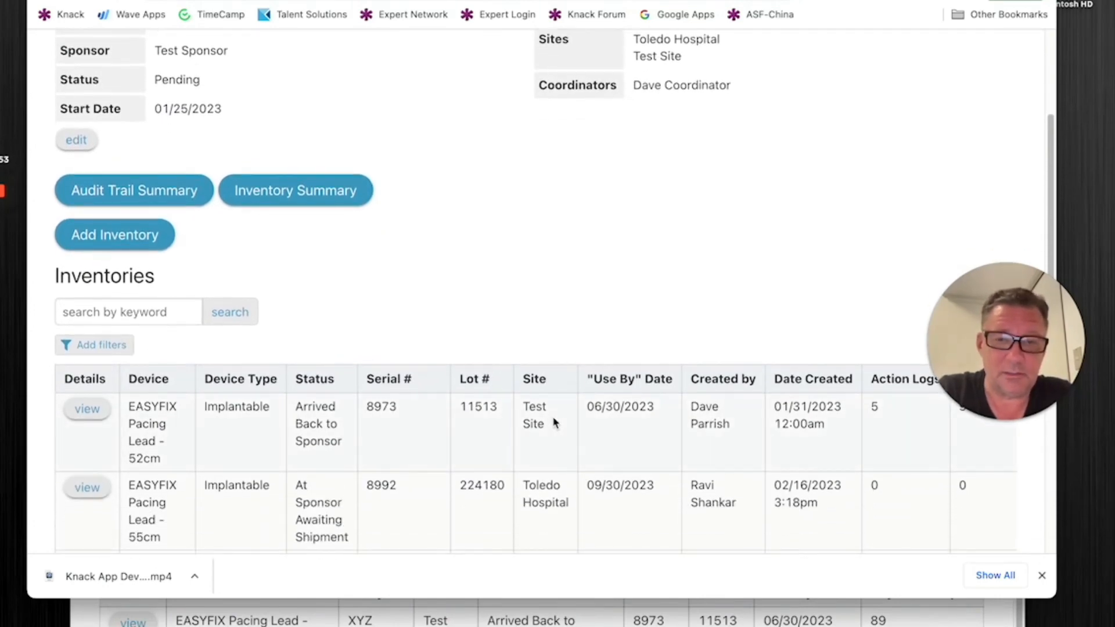
mouse_move(591, 435)
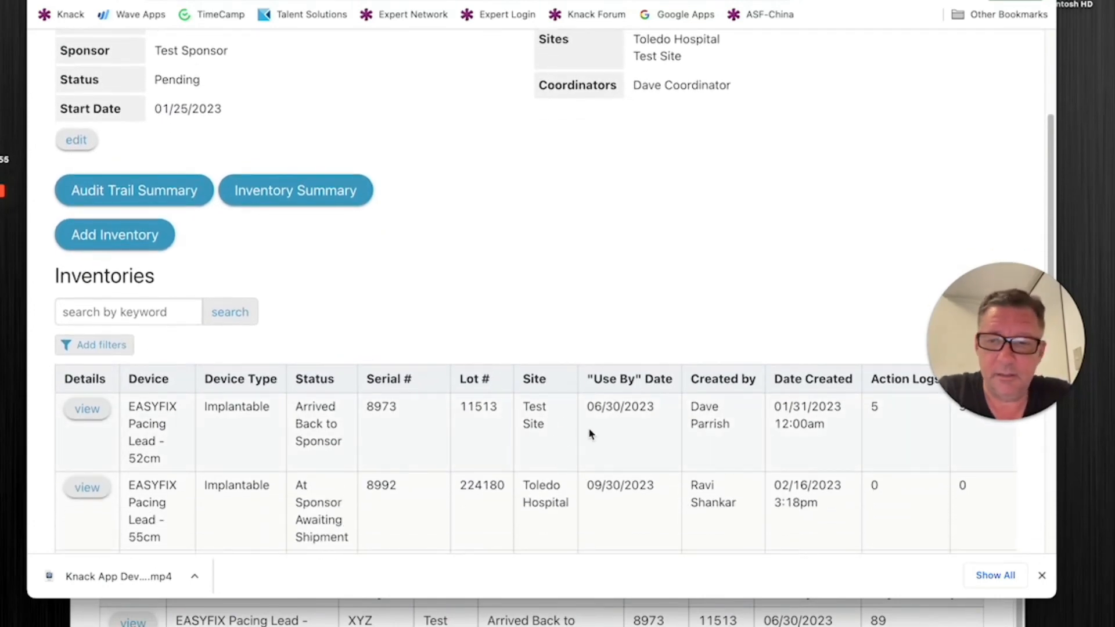
scroll(down, 3)
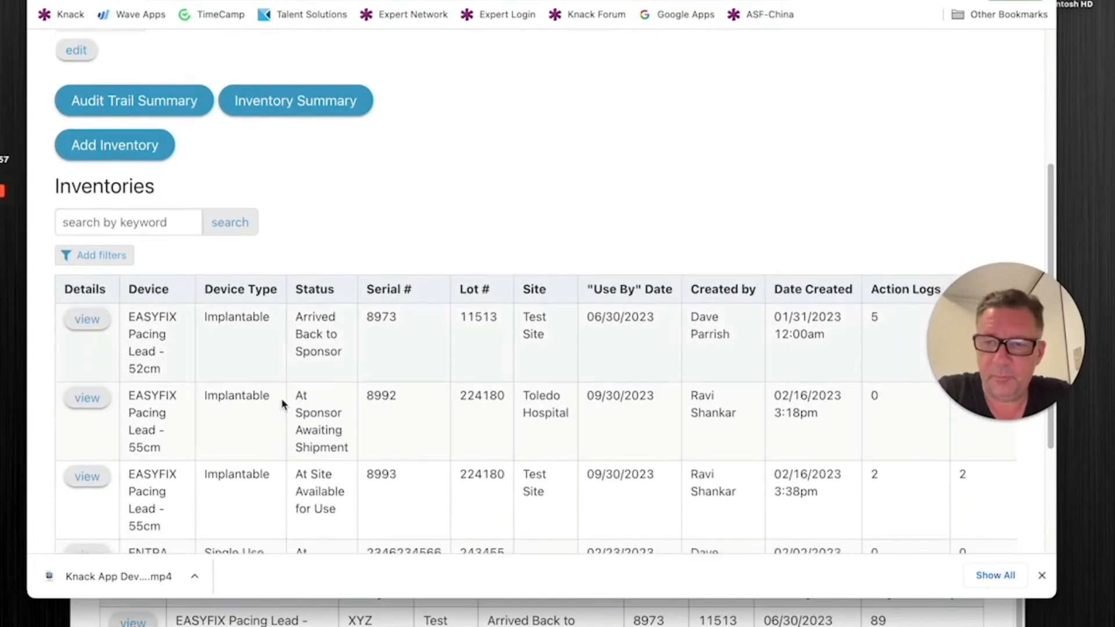
scroll(down, 3)
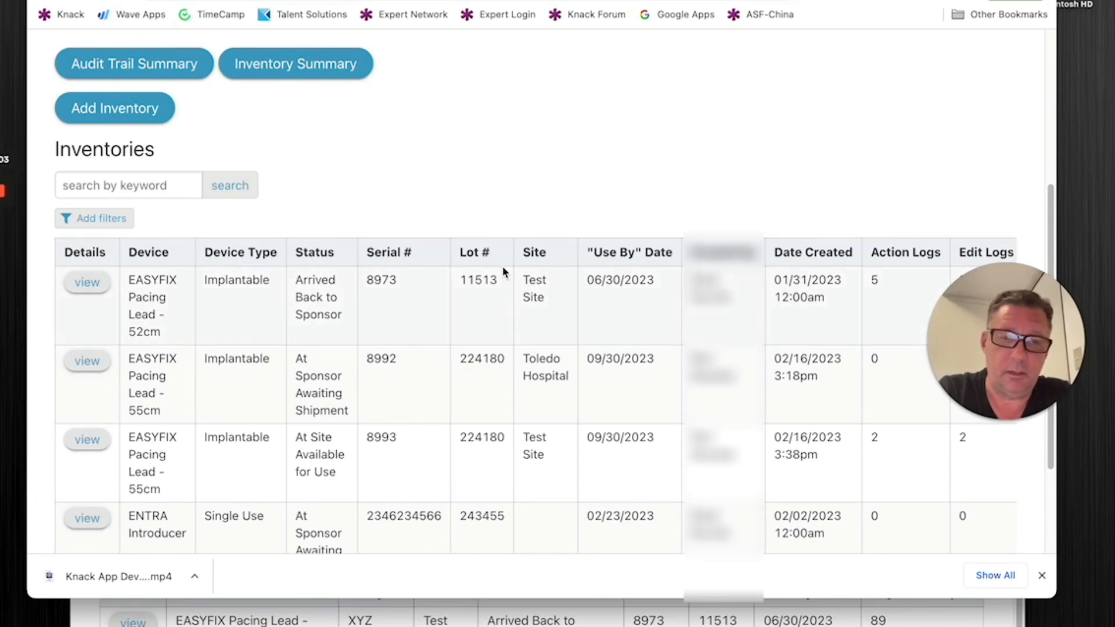
mouse_move(493, 283)
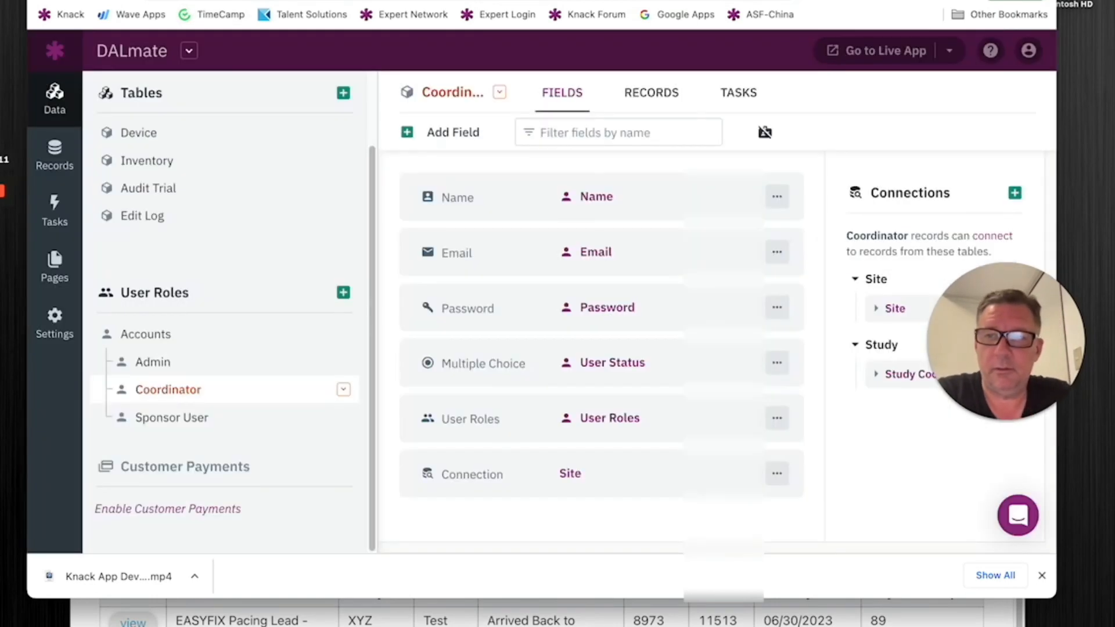
mouse_move(77, 289)
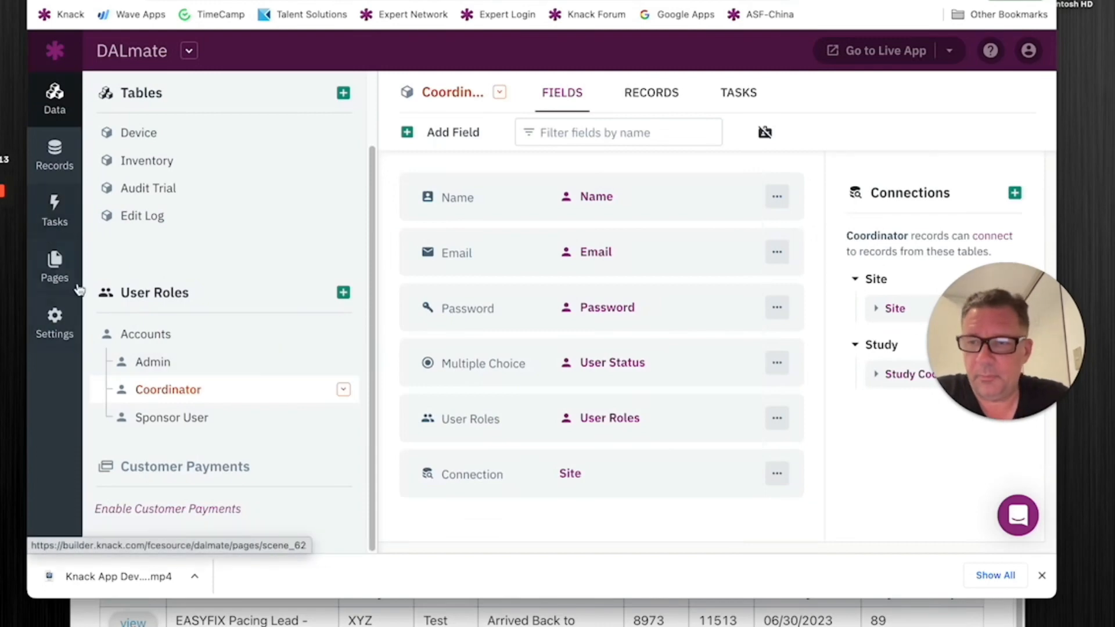
Step: Exit the Your Studies grid settings and select the View Study Details page in Pages
click(54, 258)
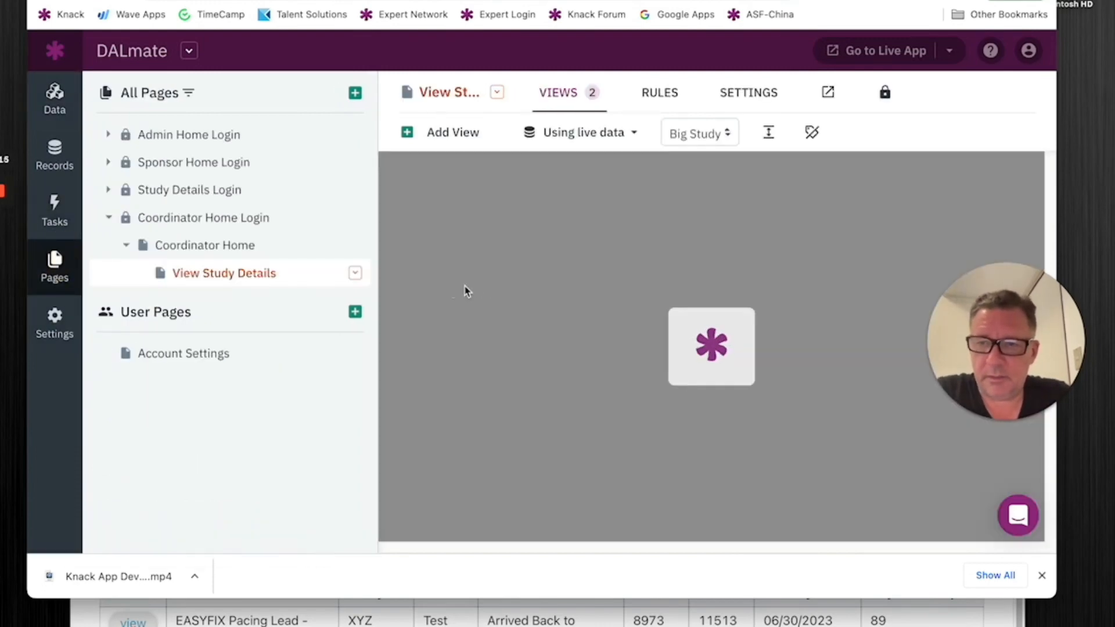
click(205, 245)
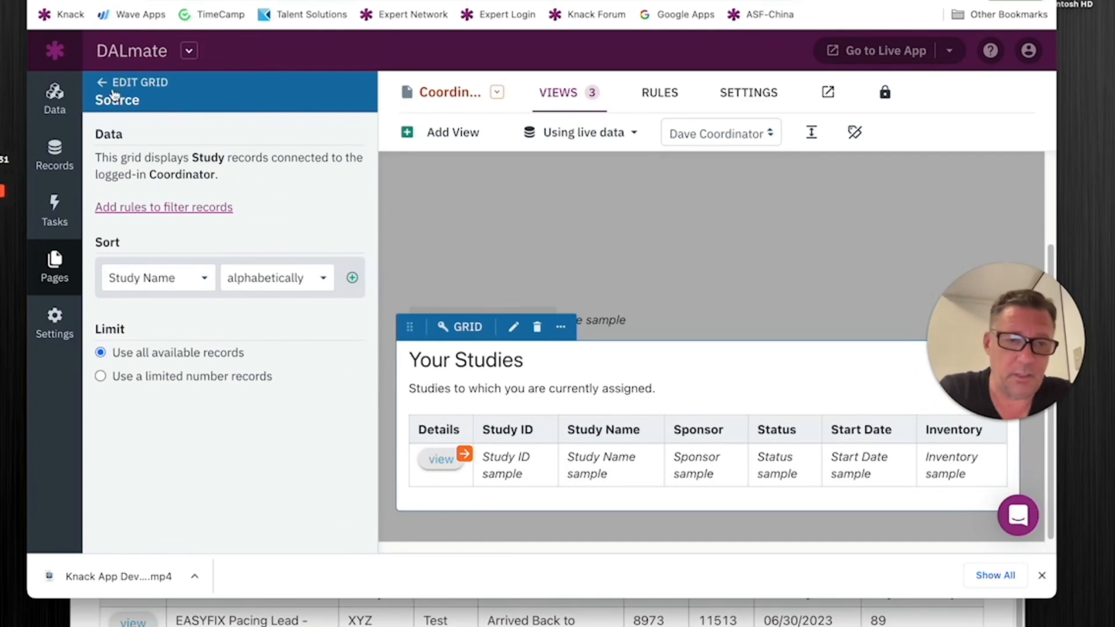
click(106, 82)
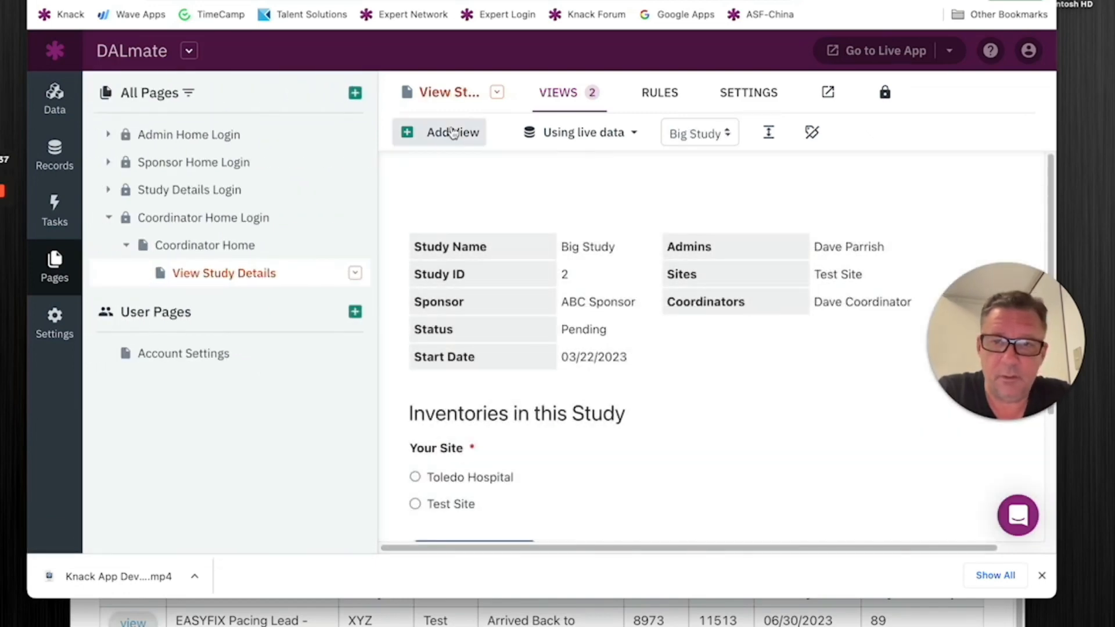
Step: Add a Grid view of Inventories, inspect 'Which Inventories?', then attempt to leave the page
click(451, 132)
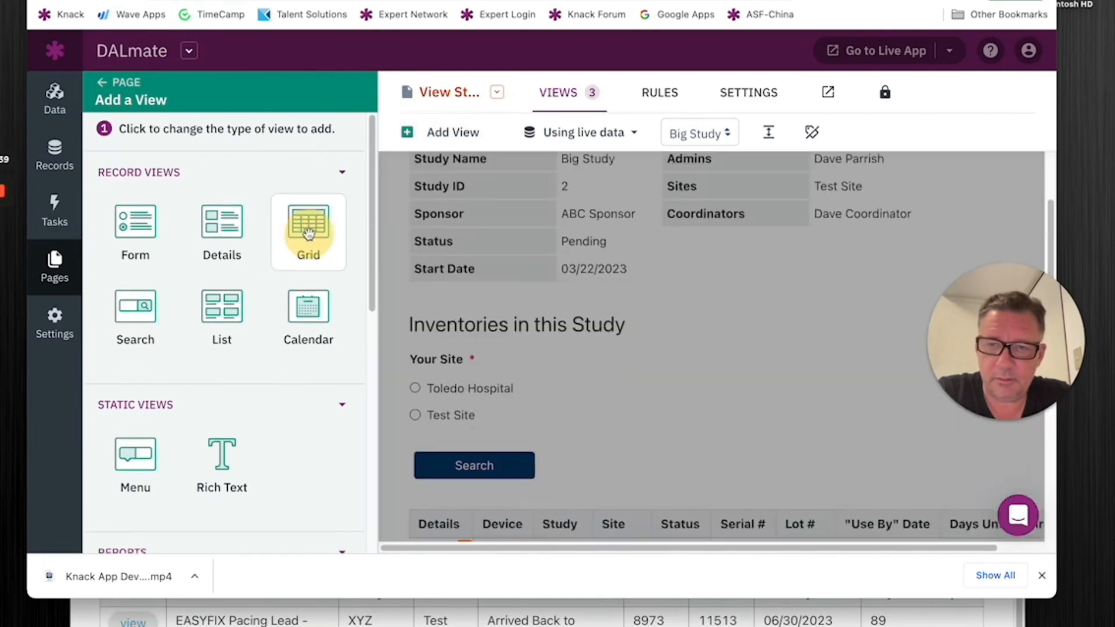
click(309, 230)
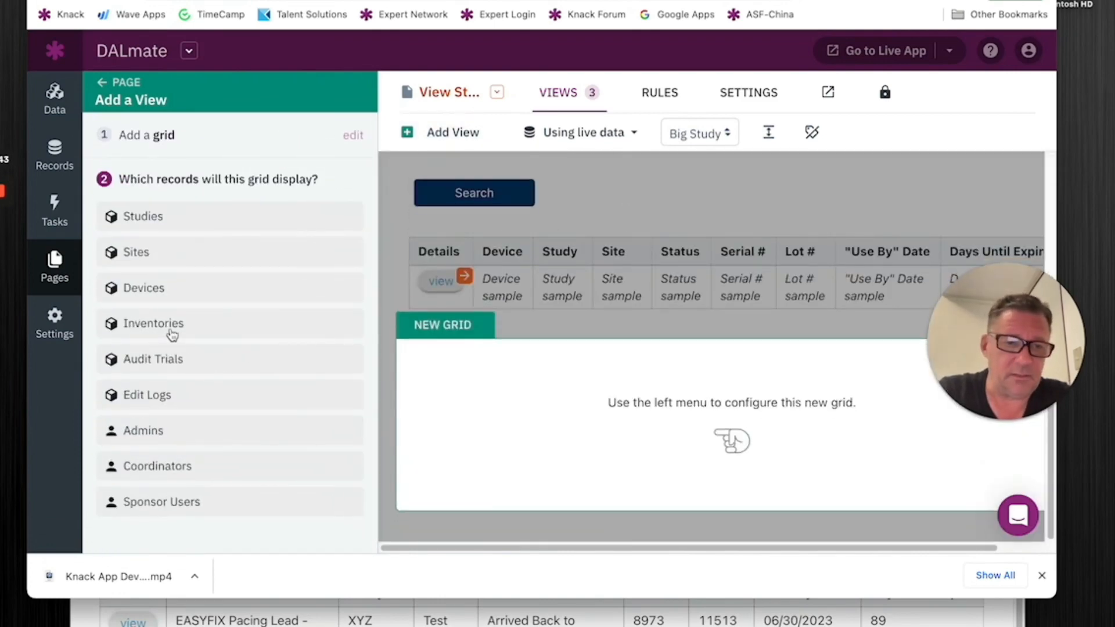
click(153, 323)
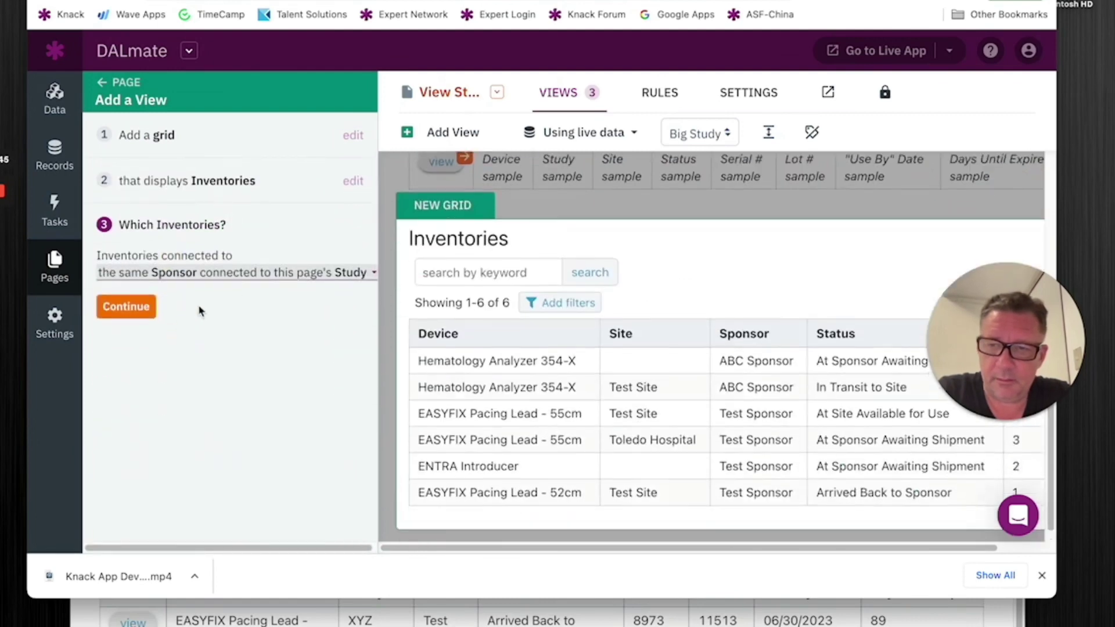
click(235, 272)
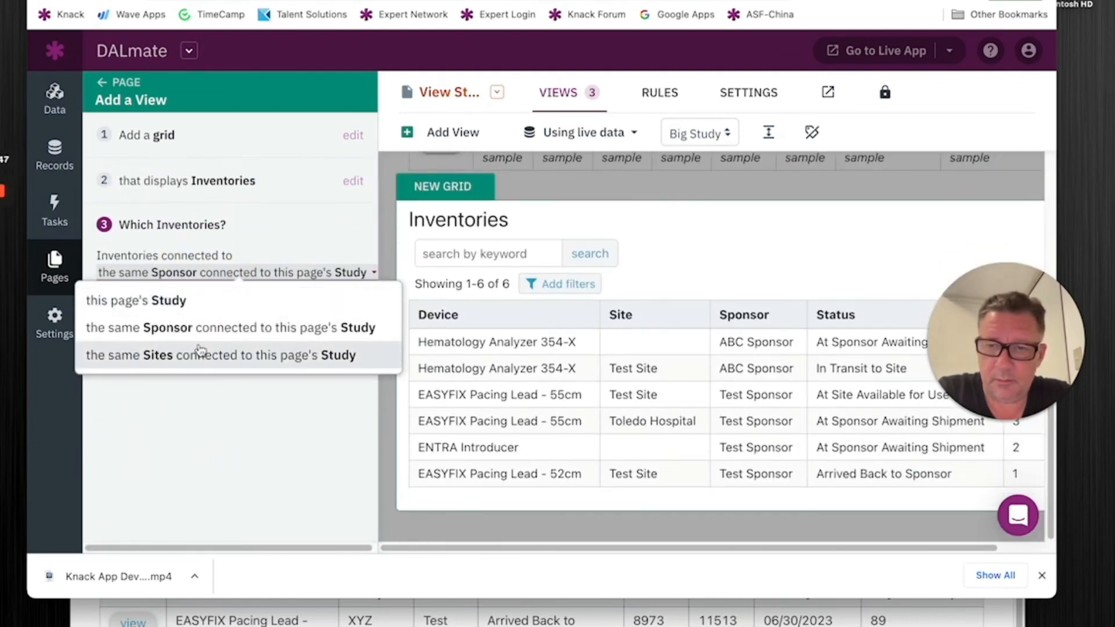
mouse_move(211, 368)
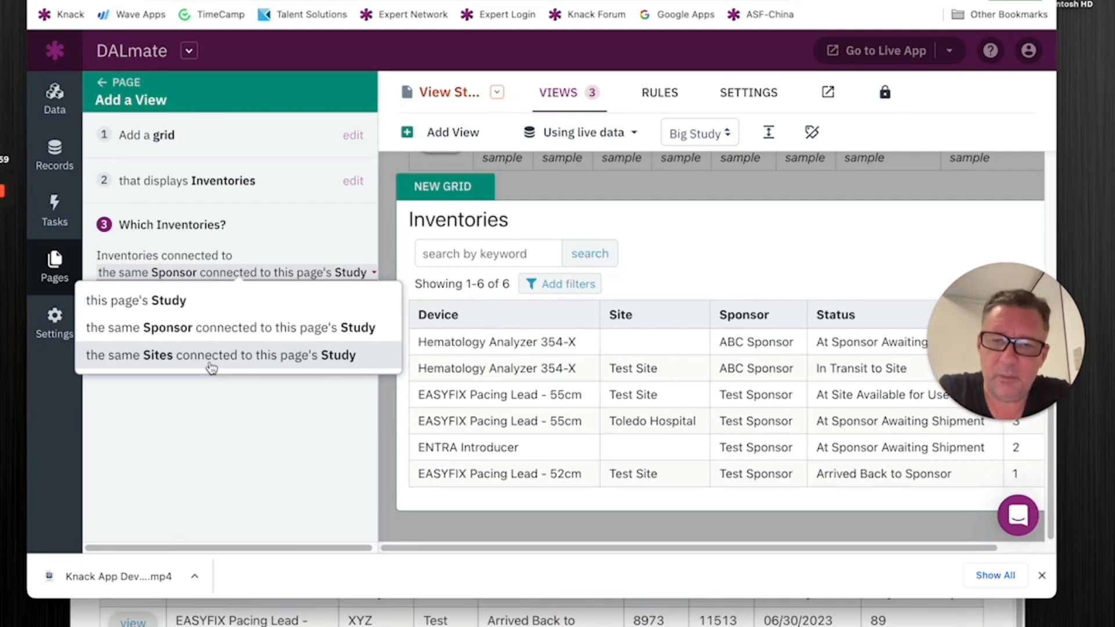
click(233, 327)
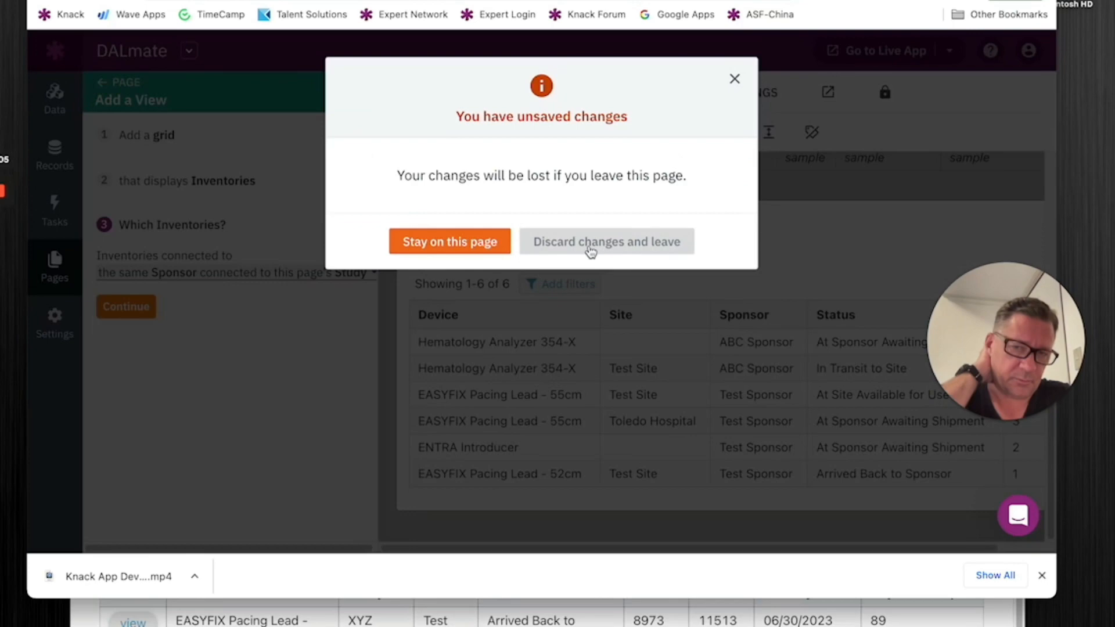
Step: Discard the unsaved Inventories grid and start adding a view again
click(607, 241)
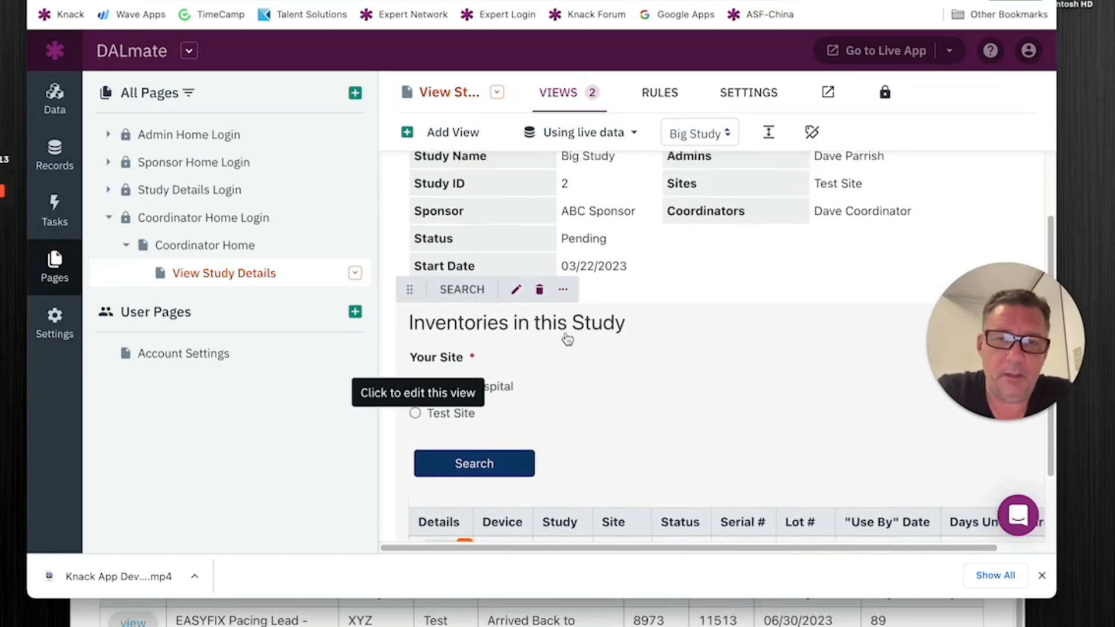
click(452, 132)
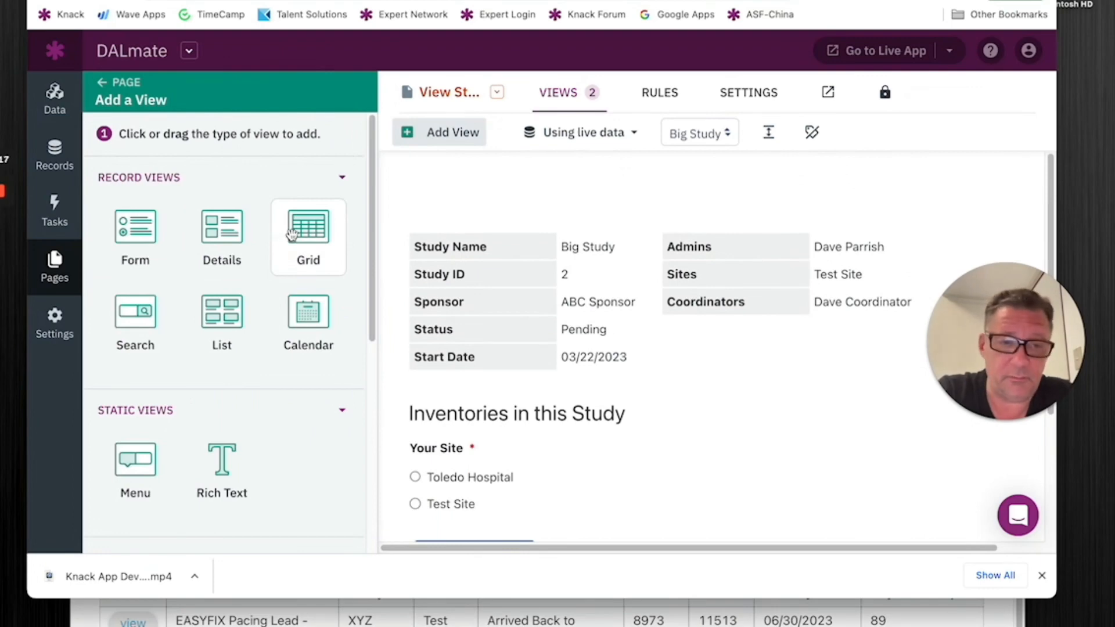
mouse_move(123, 315)
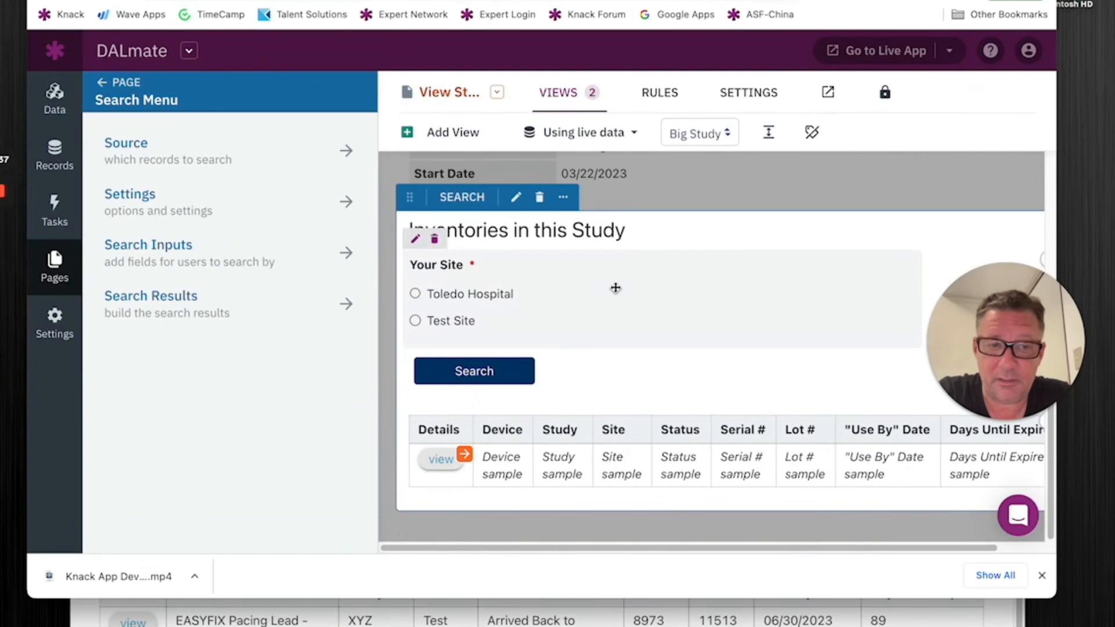
mouse_move(622, 323)
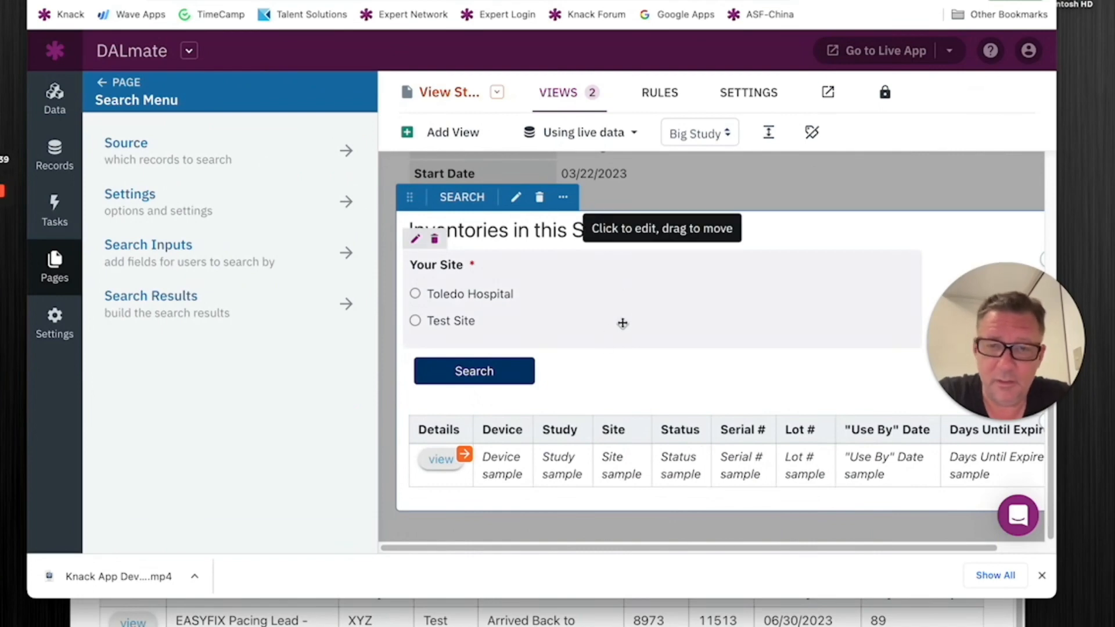
mouse_move(506, 289)
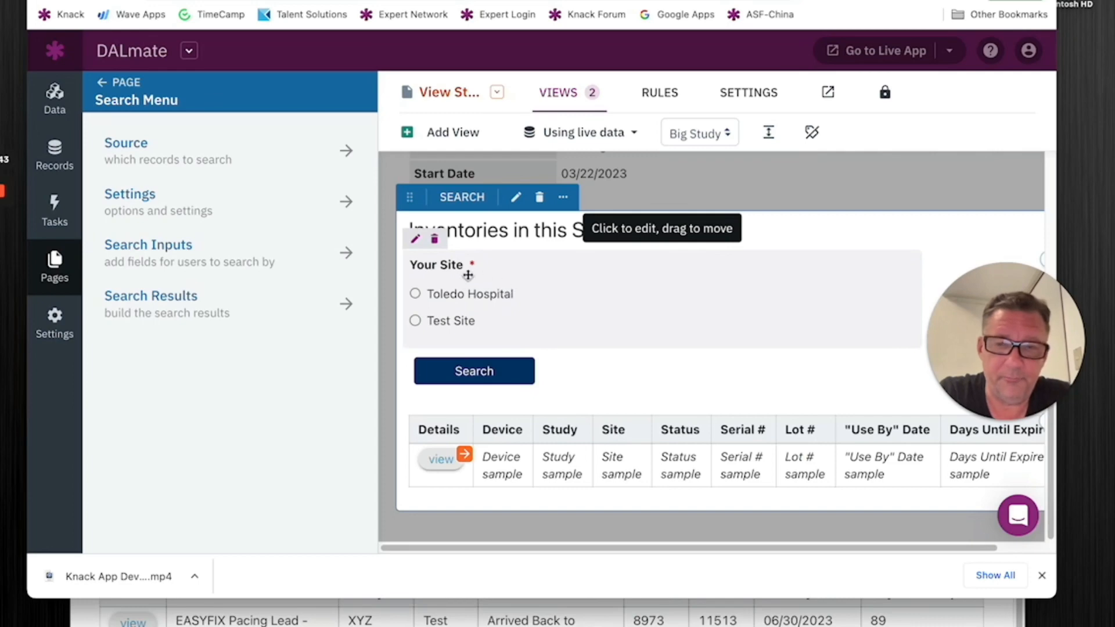
mouse_move(462, 287)
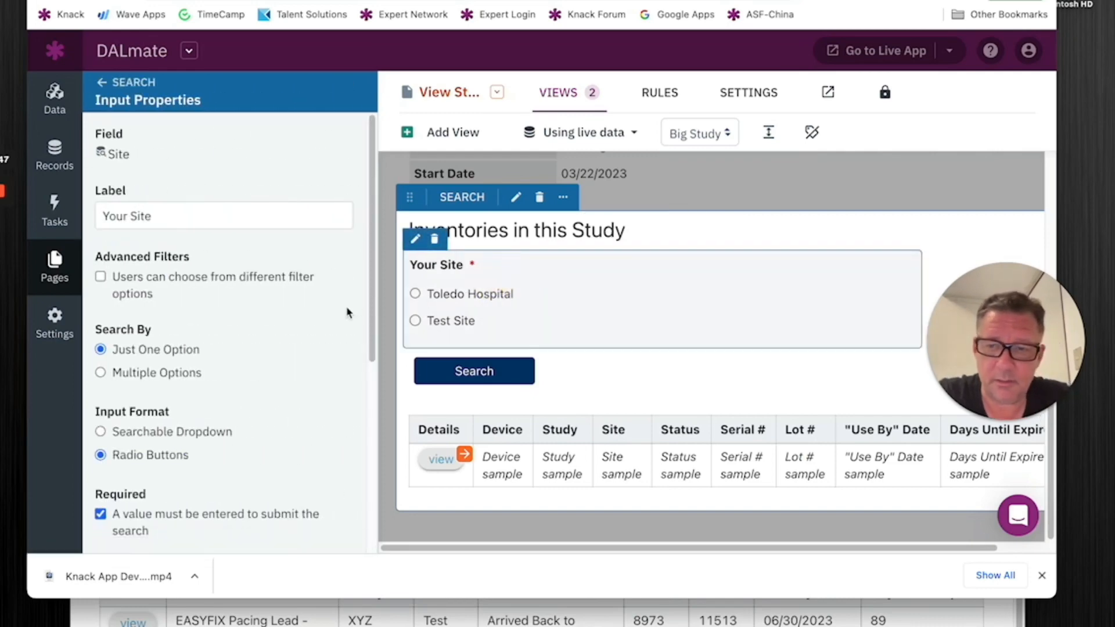
Step: Limit the Your Site input to 'Sites connected to the logged-in Coordinator (Site)'
scroll(down, 3)
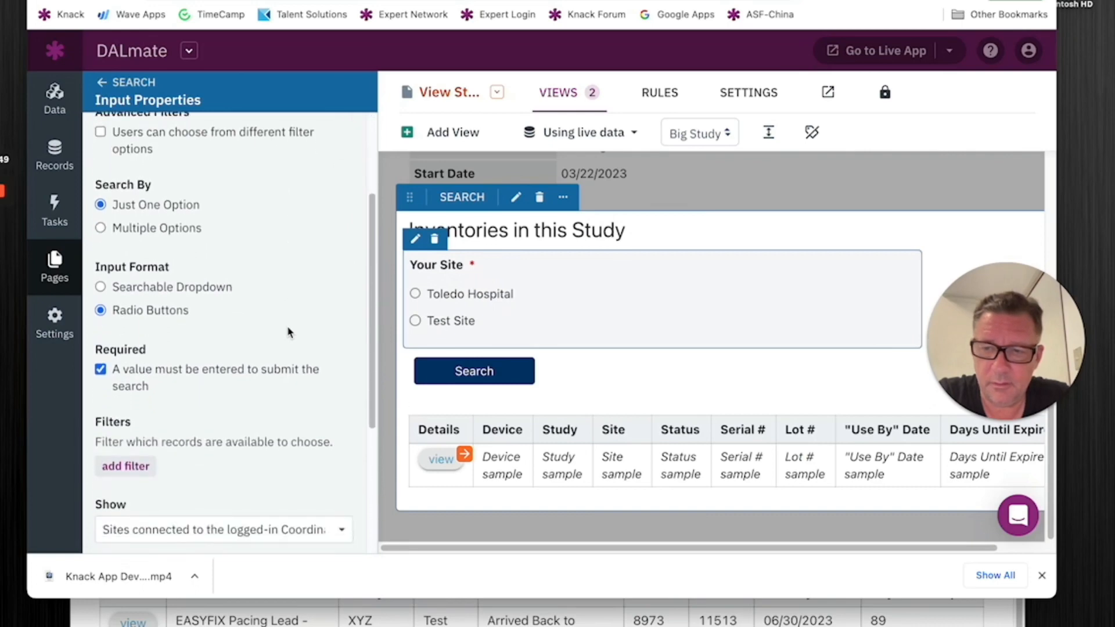
scroll(down, 3)
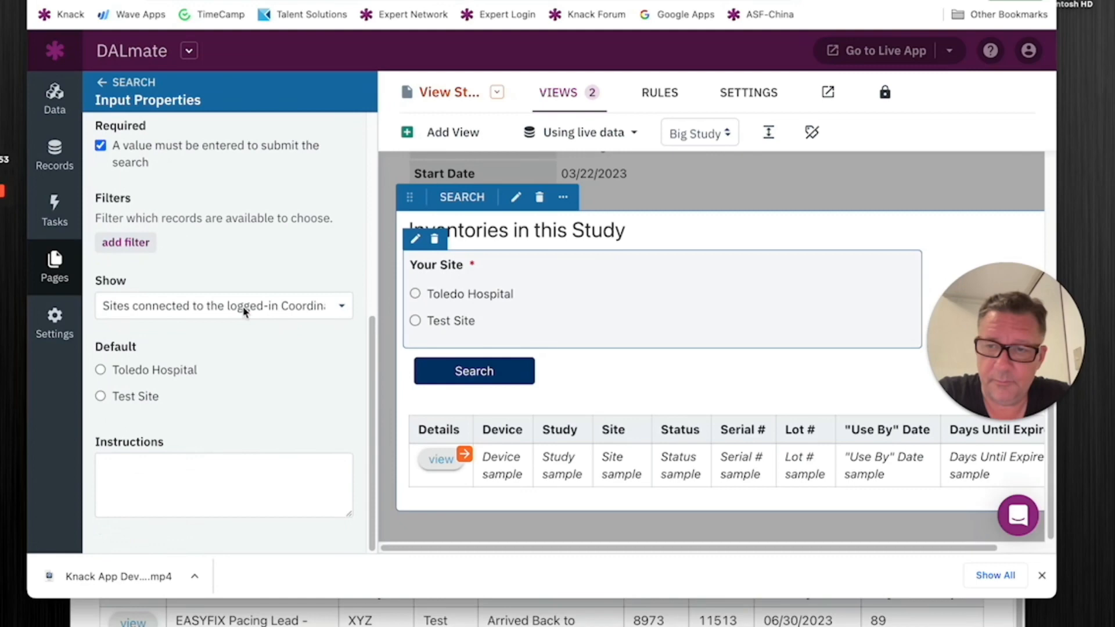
click(245, 306)
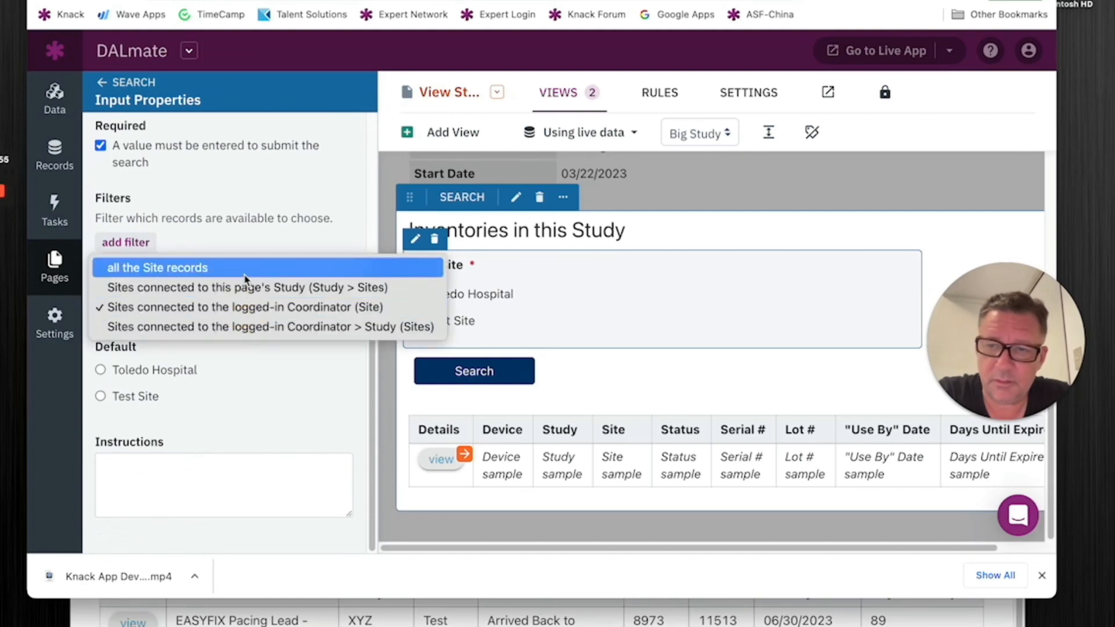
mouse_move(245, 307)
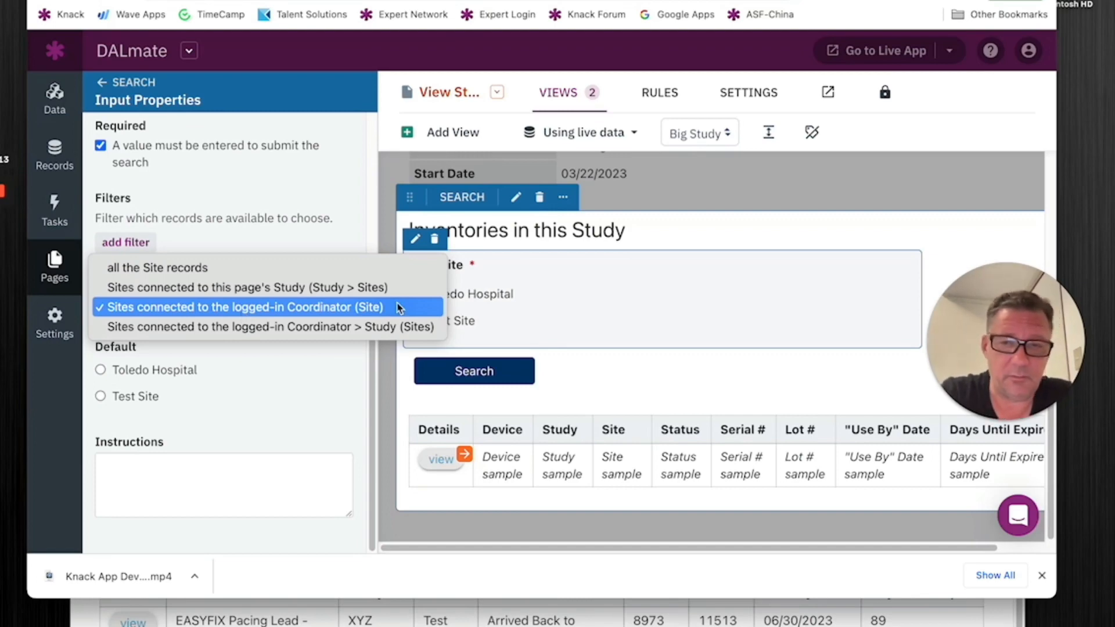
click(244, 307)
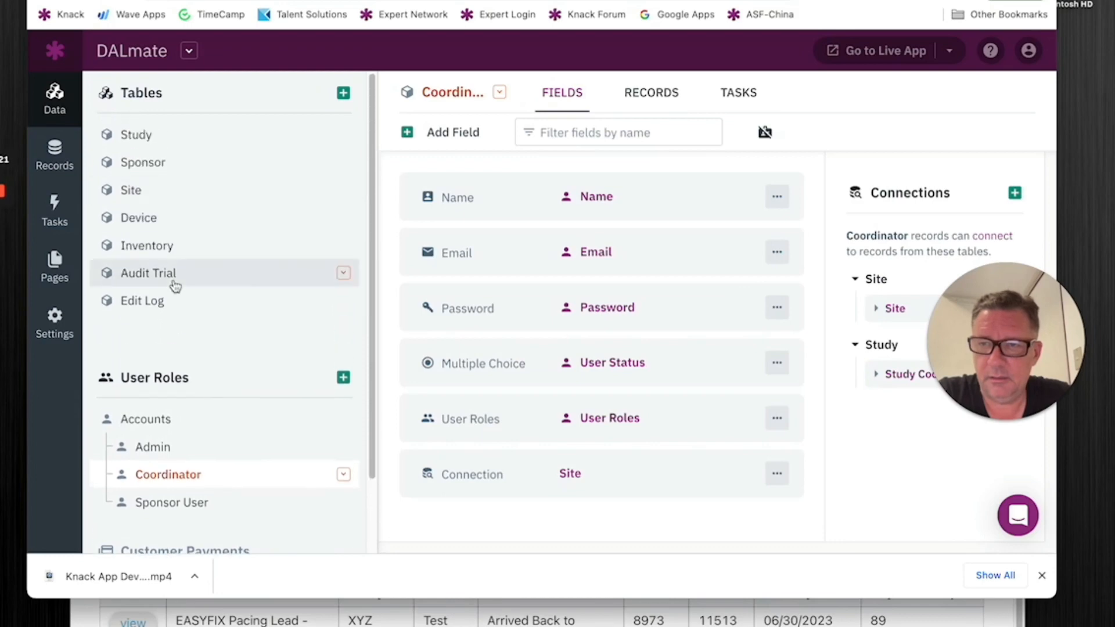
Step: Open the Inventory table and edit its Site connection field
click(147, 246)
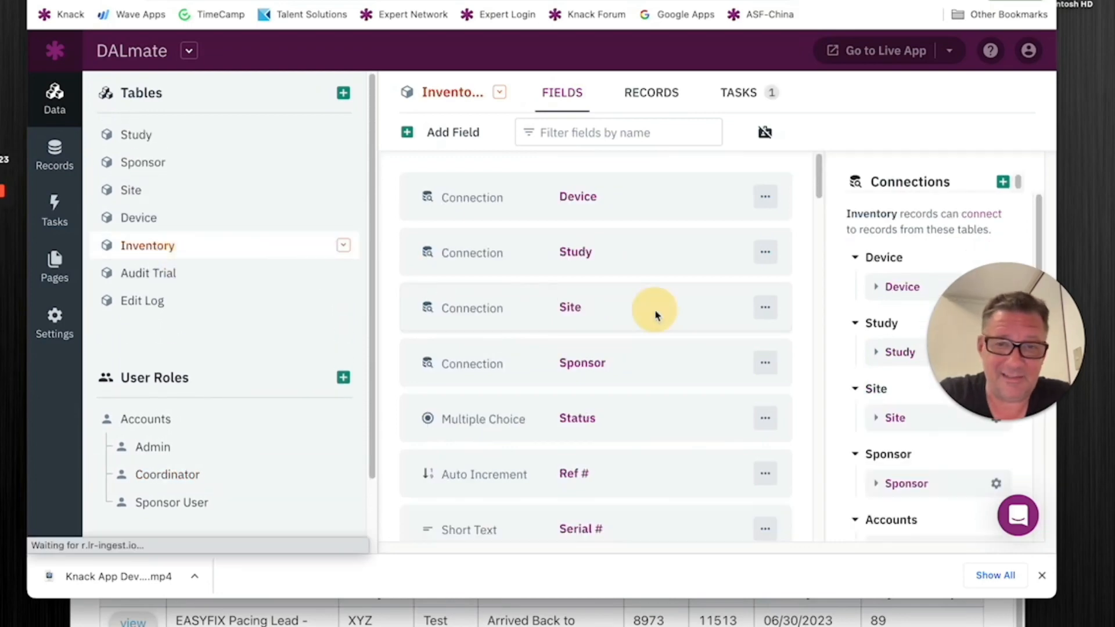
click(569, 308)
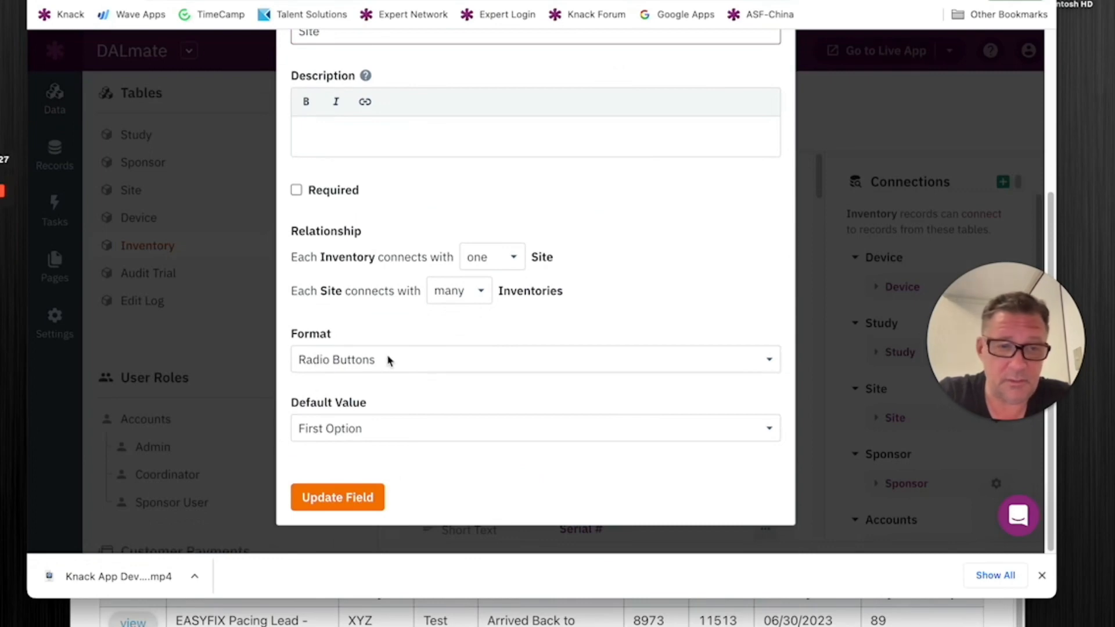
mouse_move(338, 438)
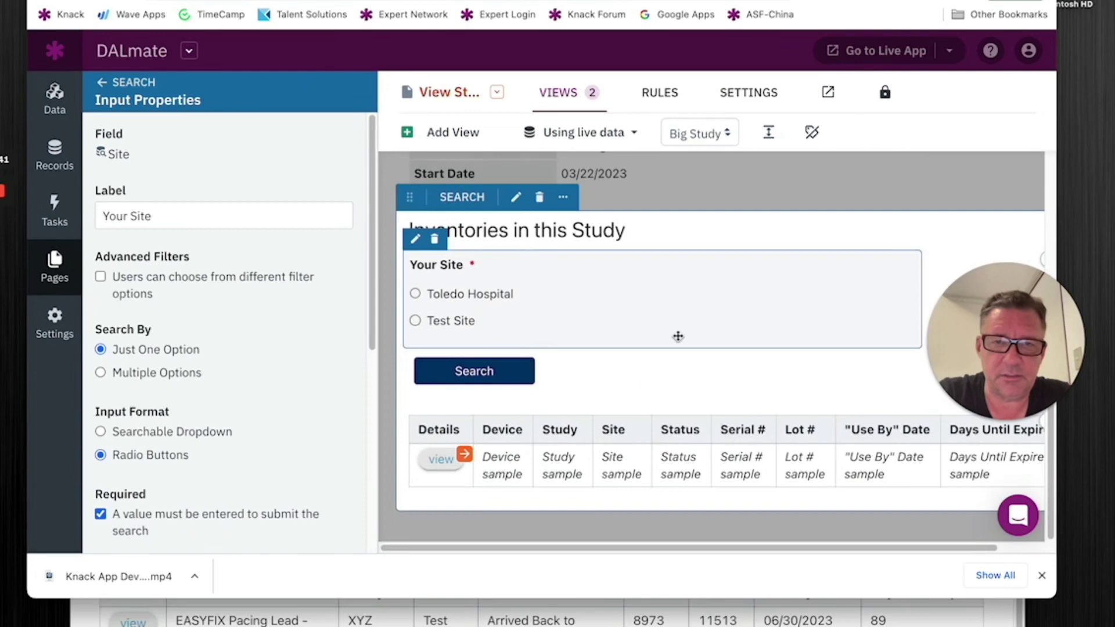
mouse_move(498, 296)
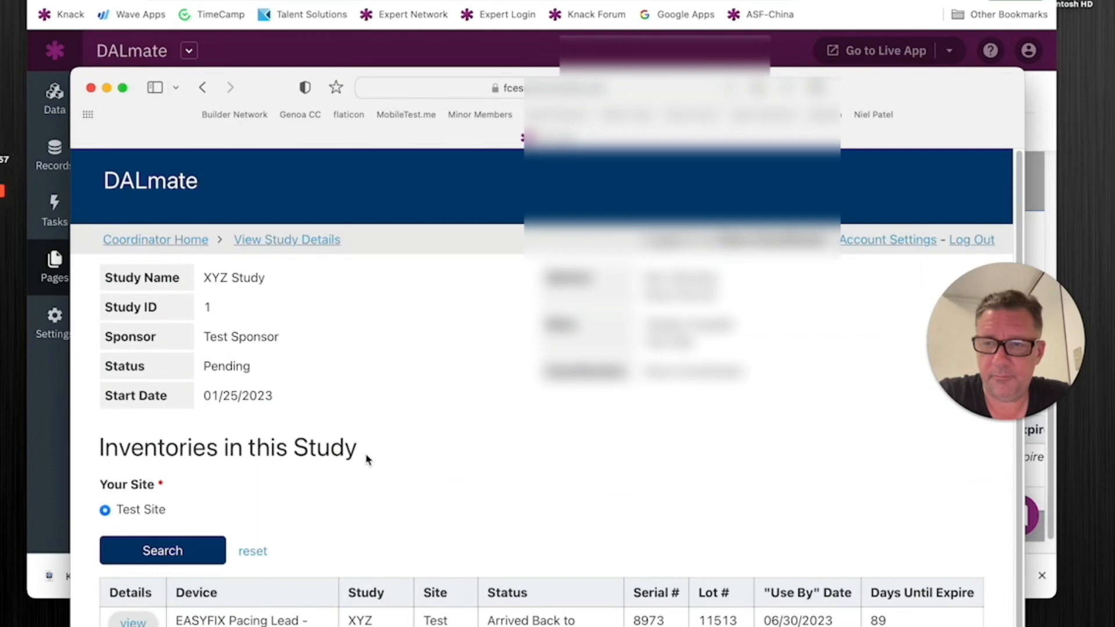
Step: Maximise the live app, scroll the study details, and return to Coordinator Home
click(155, 239)
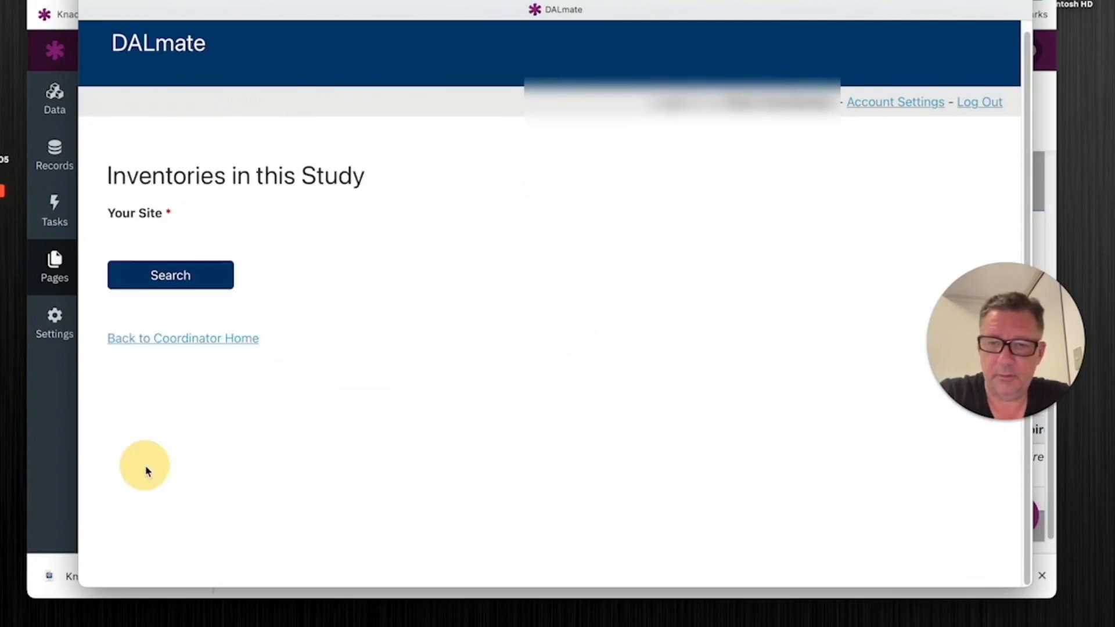
click(170, 275)
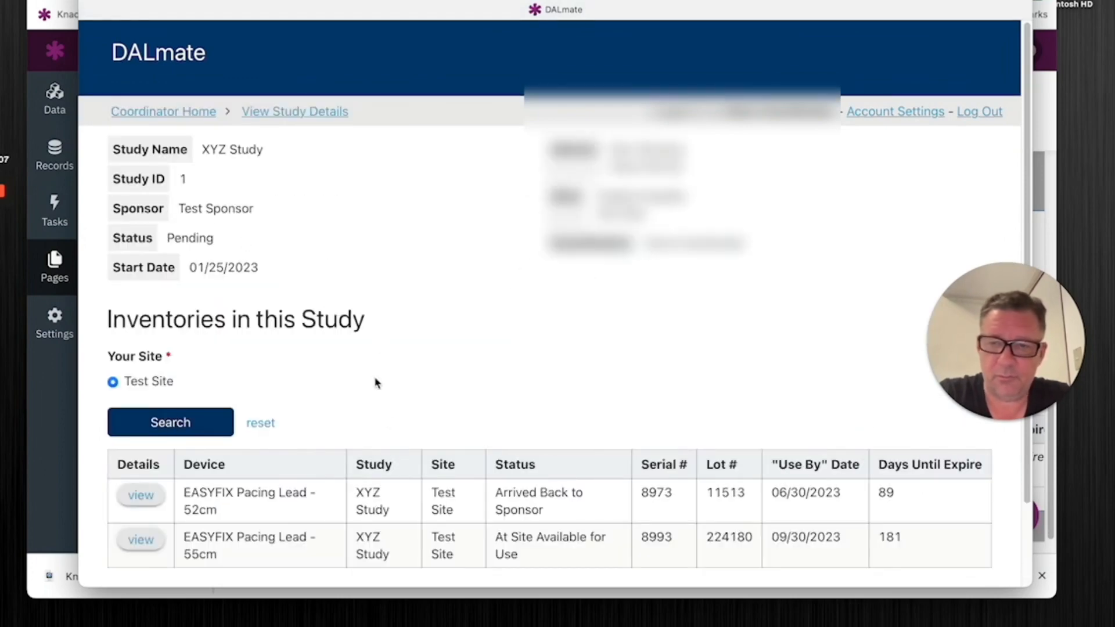
scroll(down, 3)
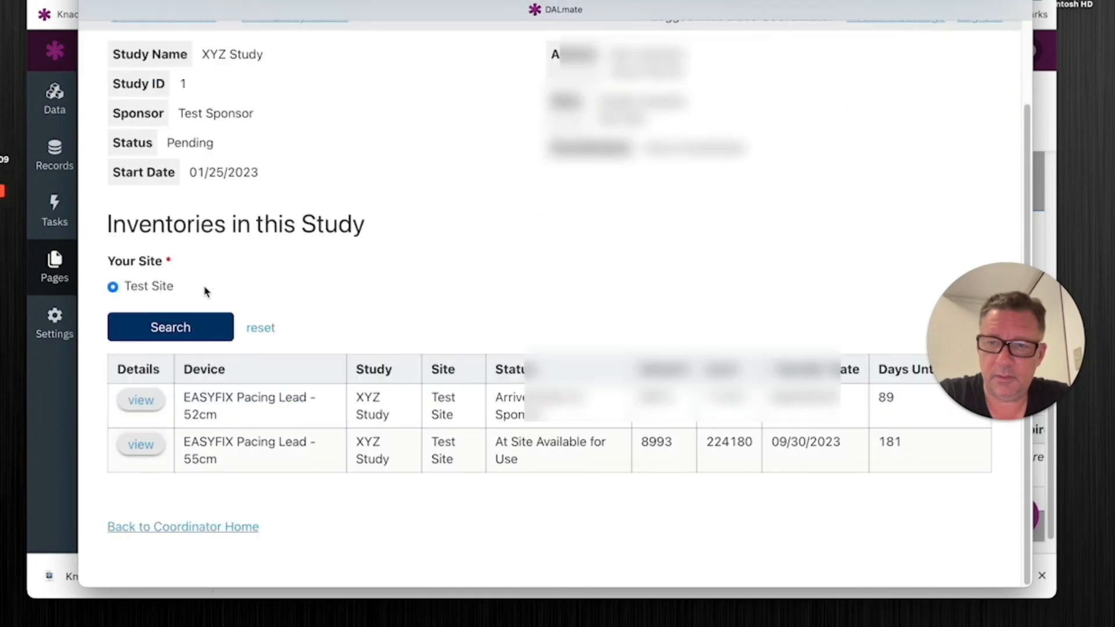
mouse_move(119, 286)
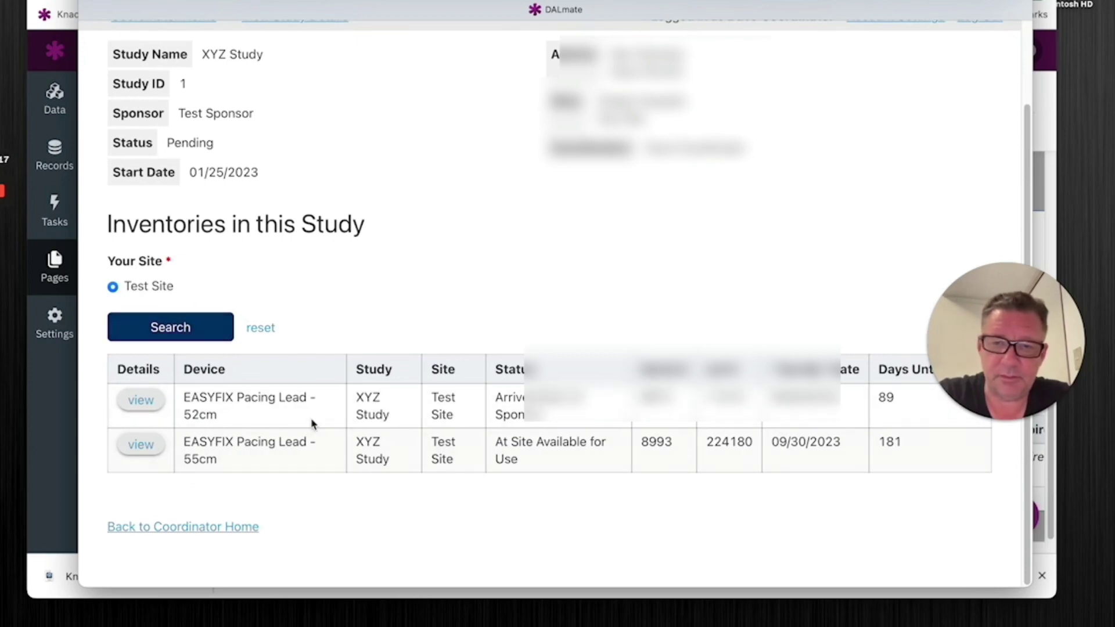
mouse_move(441, 543)
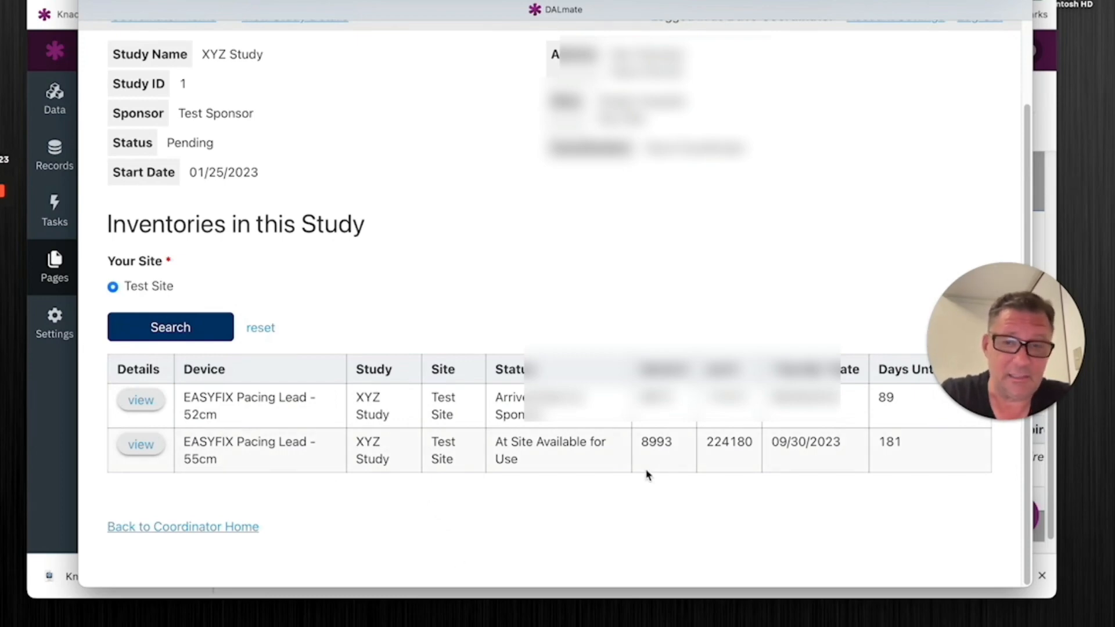
mouse_move(458, 521)
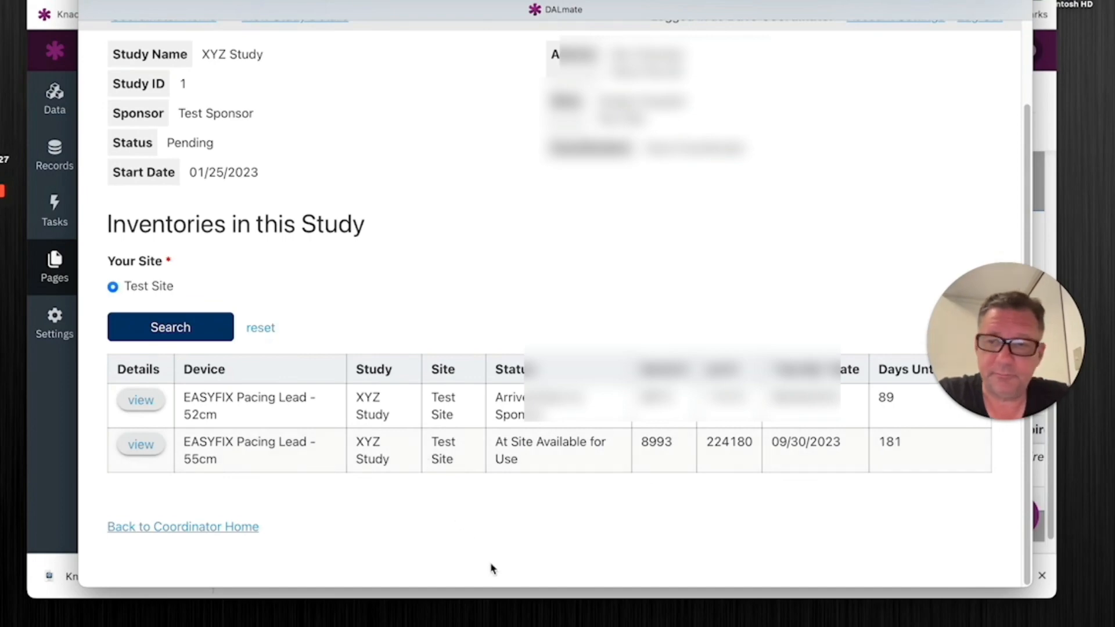
mouse_move(161, 298)
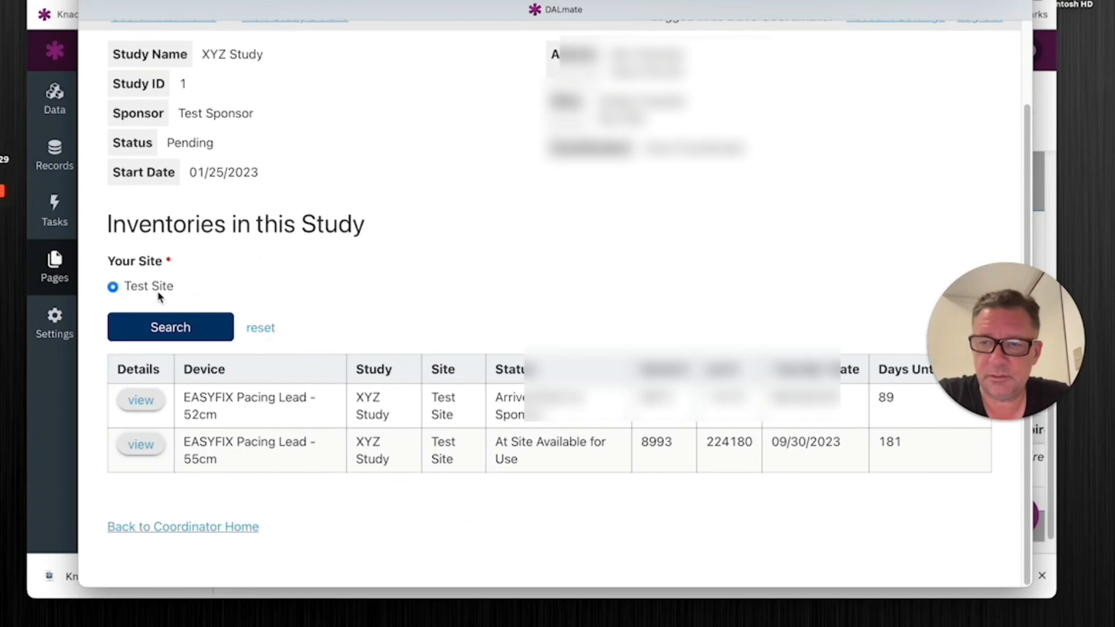
mouse_move(303, 299)
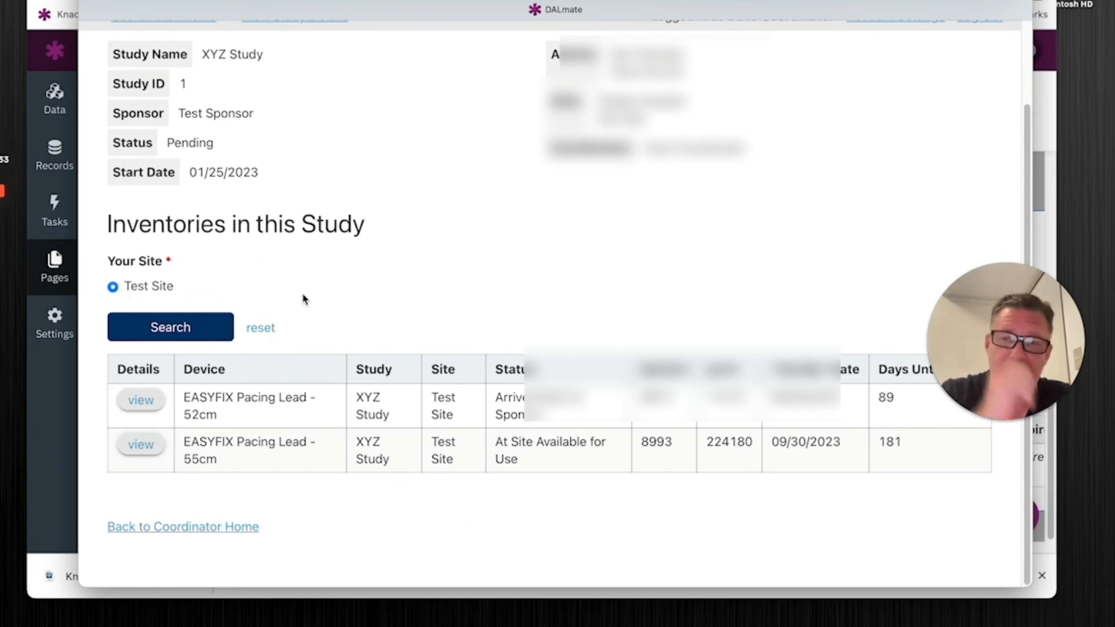
mouse_move(249, 278)
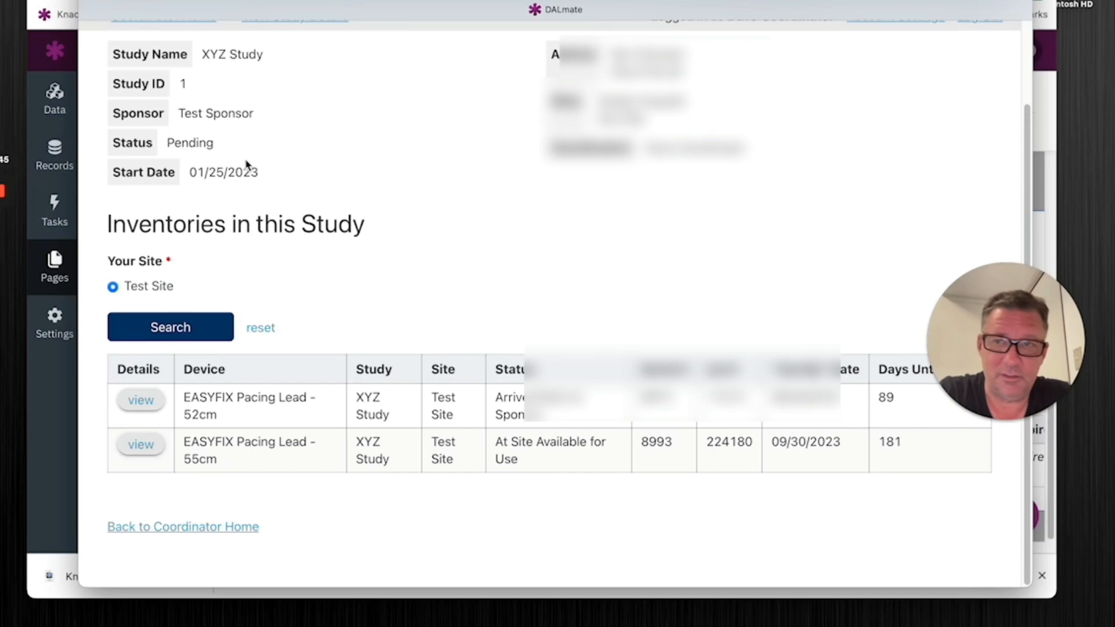
click(183, 527)
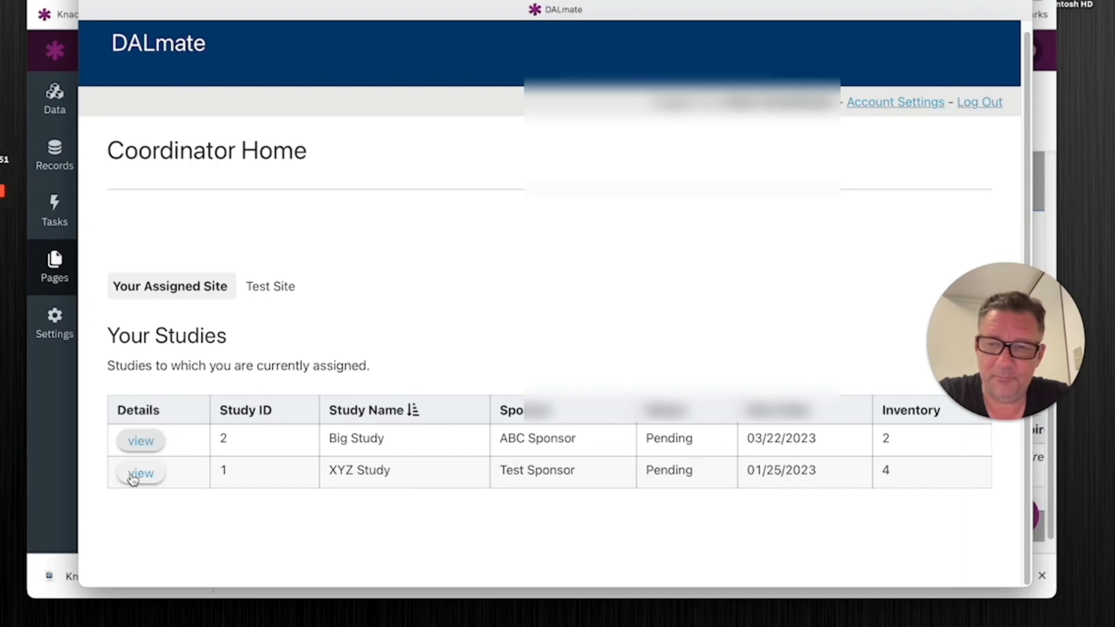
Step: Open XYZ Study, choose Test Site, and search to list two EASYFIX Pacing Lead inventories
click(139, 472)
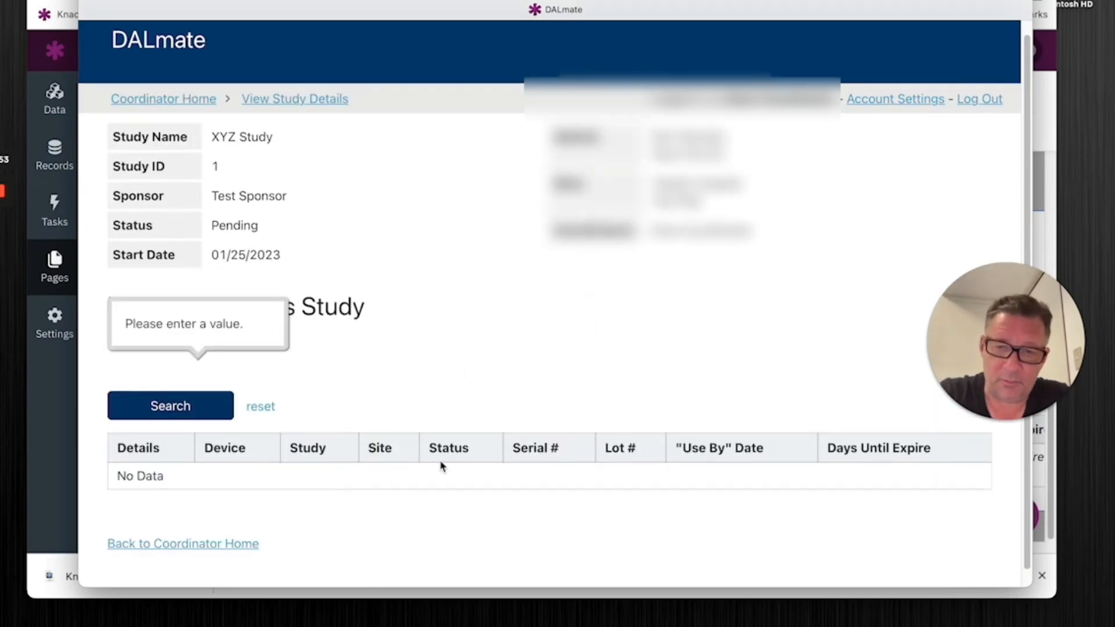
click(170, 413)
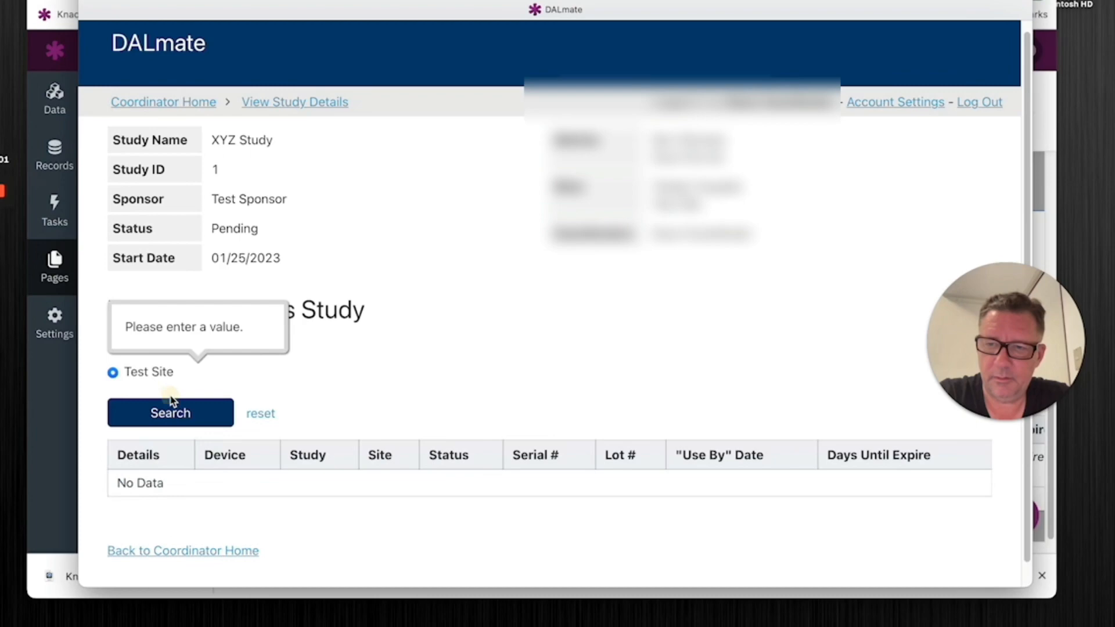
click(170, 412)
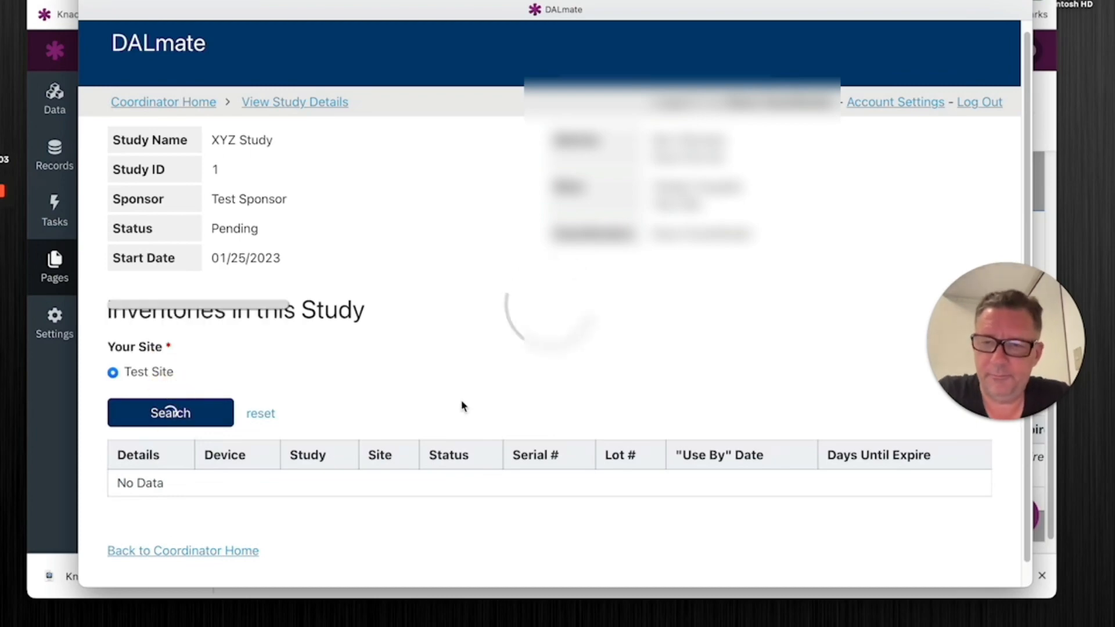
click(170, 413)
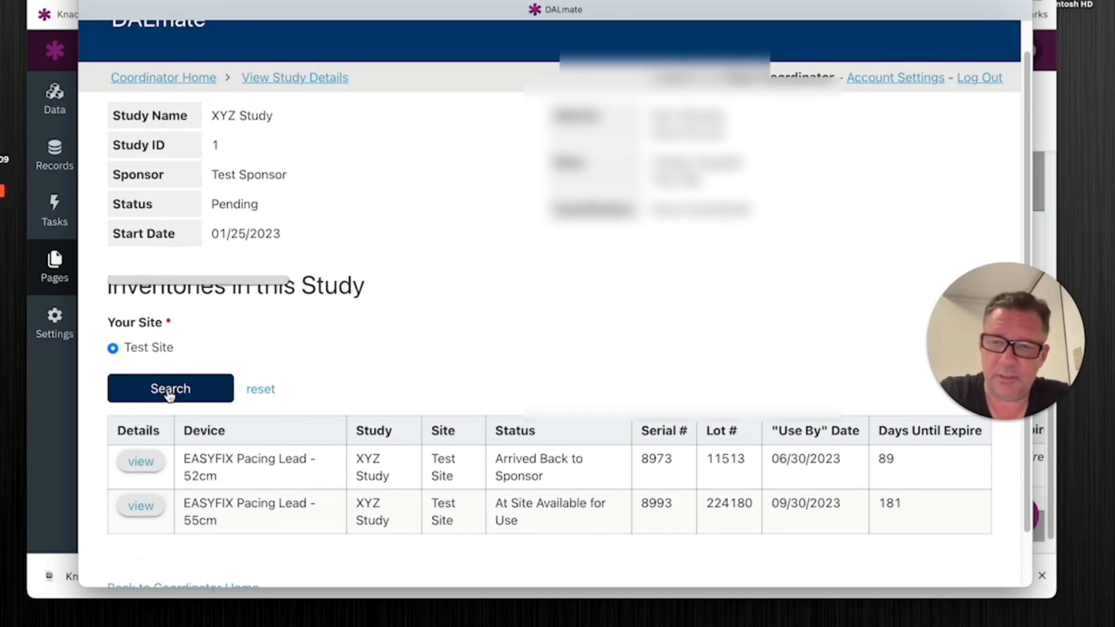
mouse_move(207, 418)
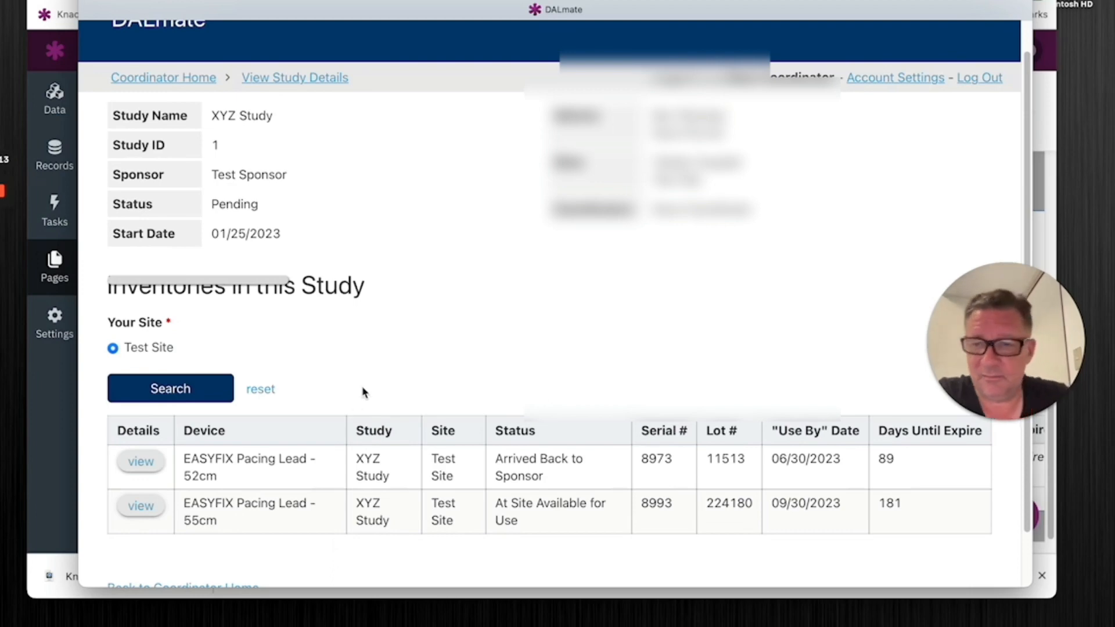
mouse_move(417, 397)
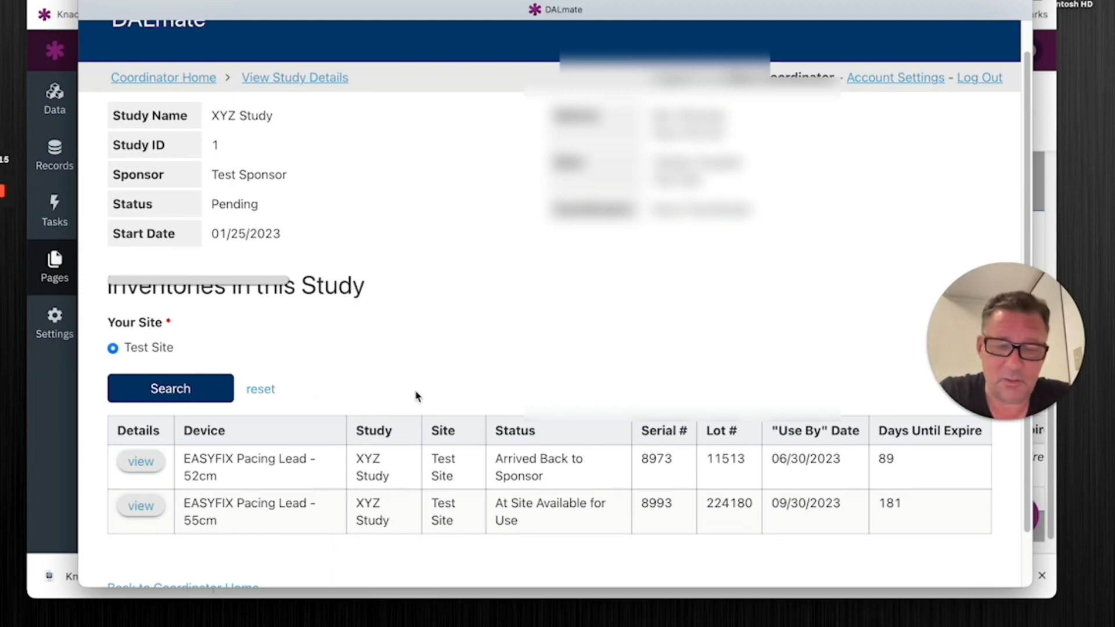
mouse_move(155, 321)
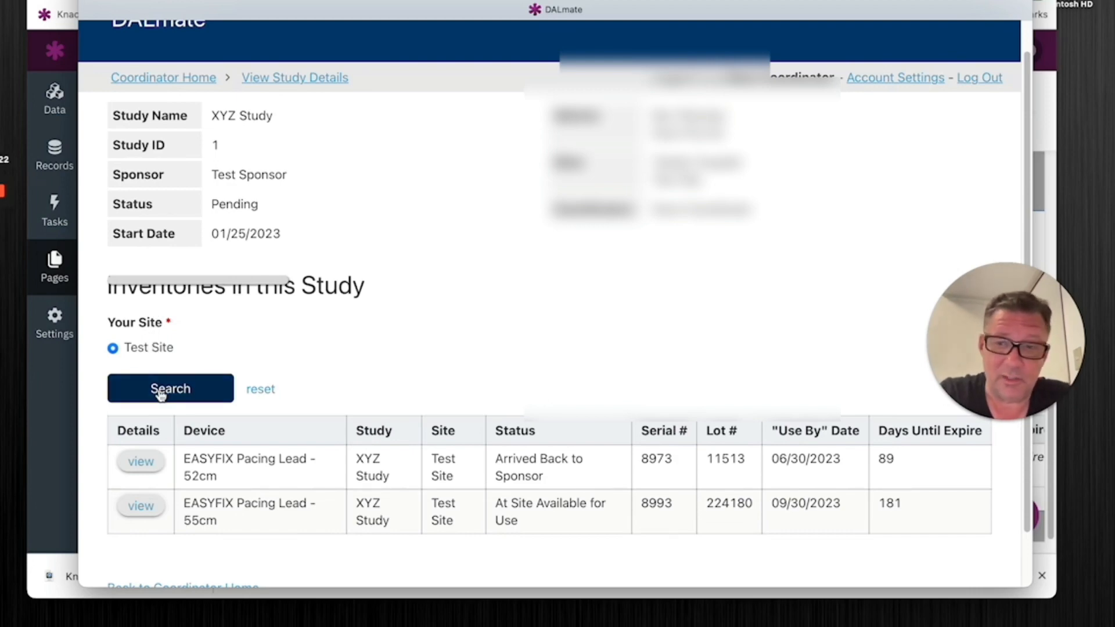
mouse_move(386, 419)
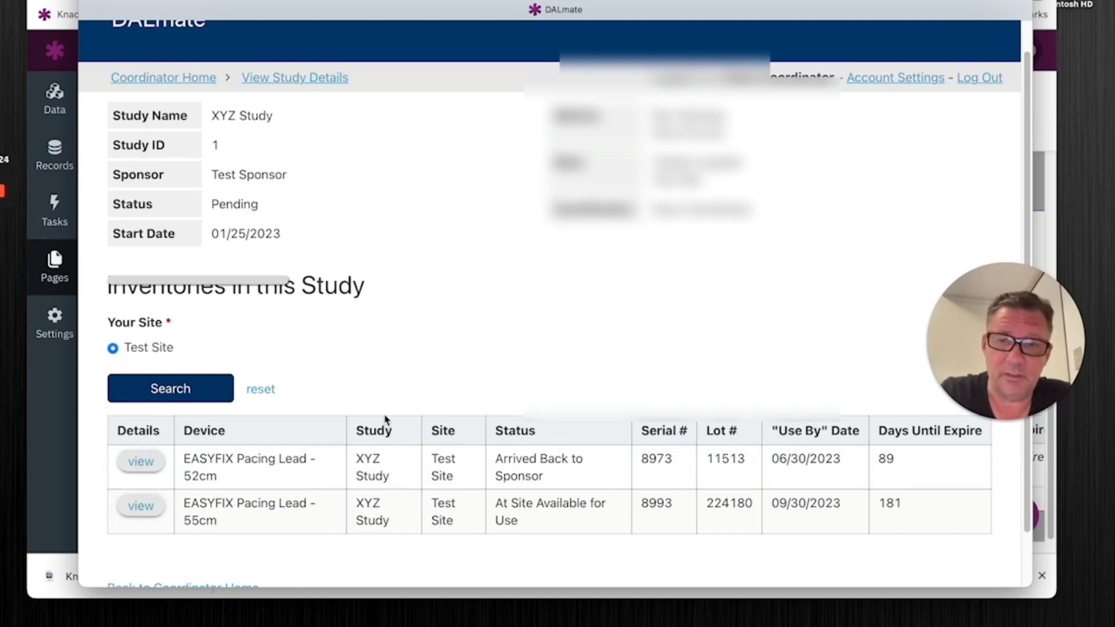
mouse_move(415, 394)
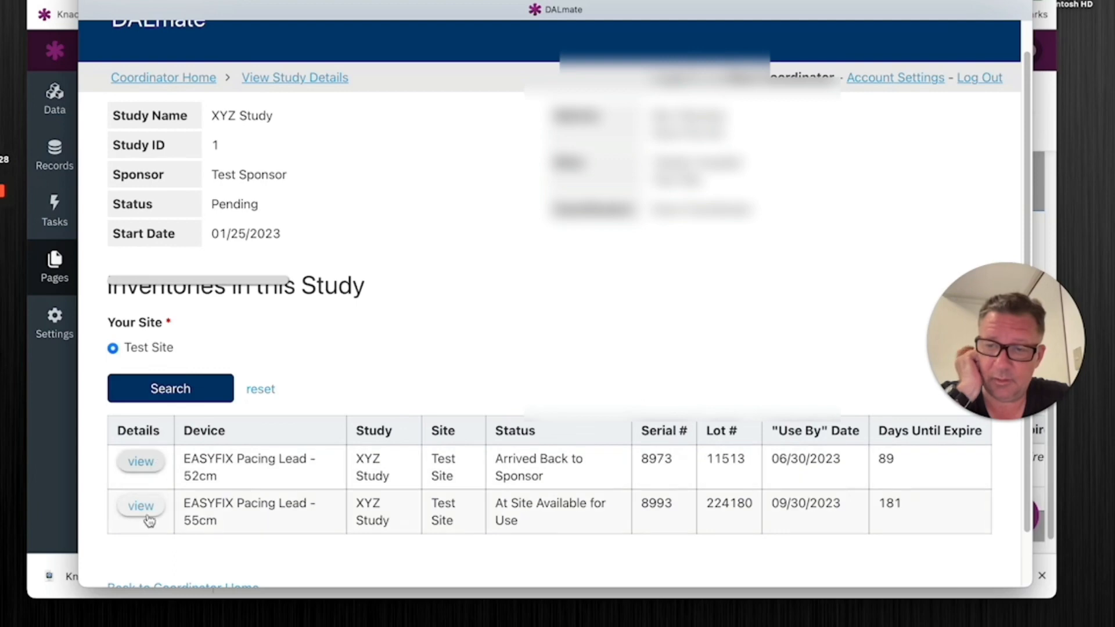
mouse_move(176, 499)
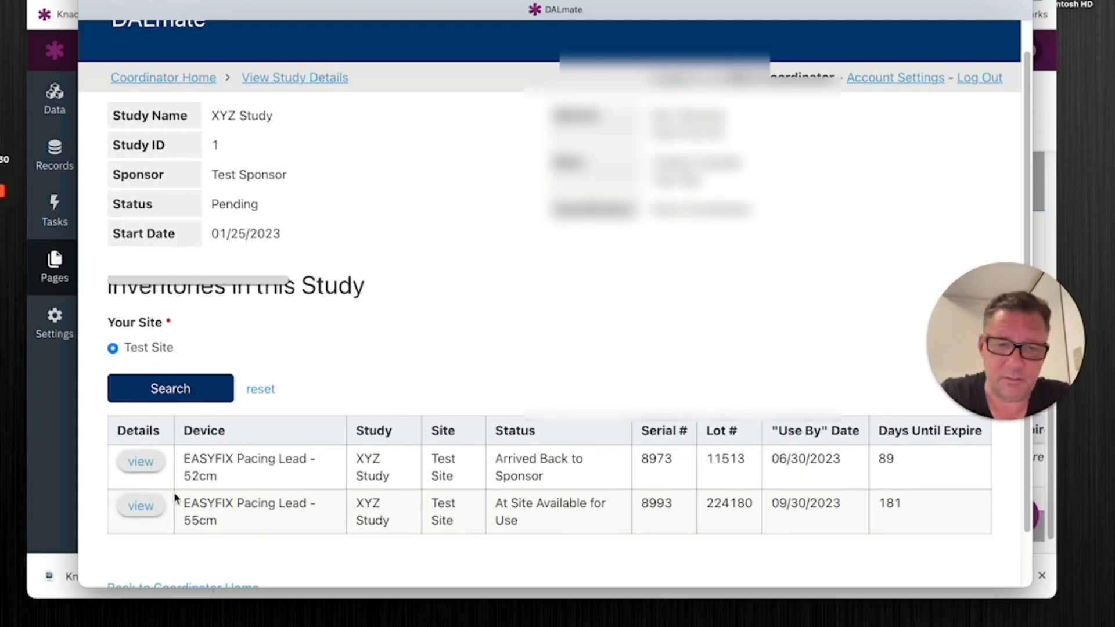